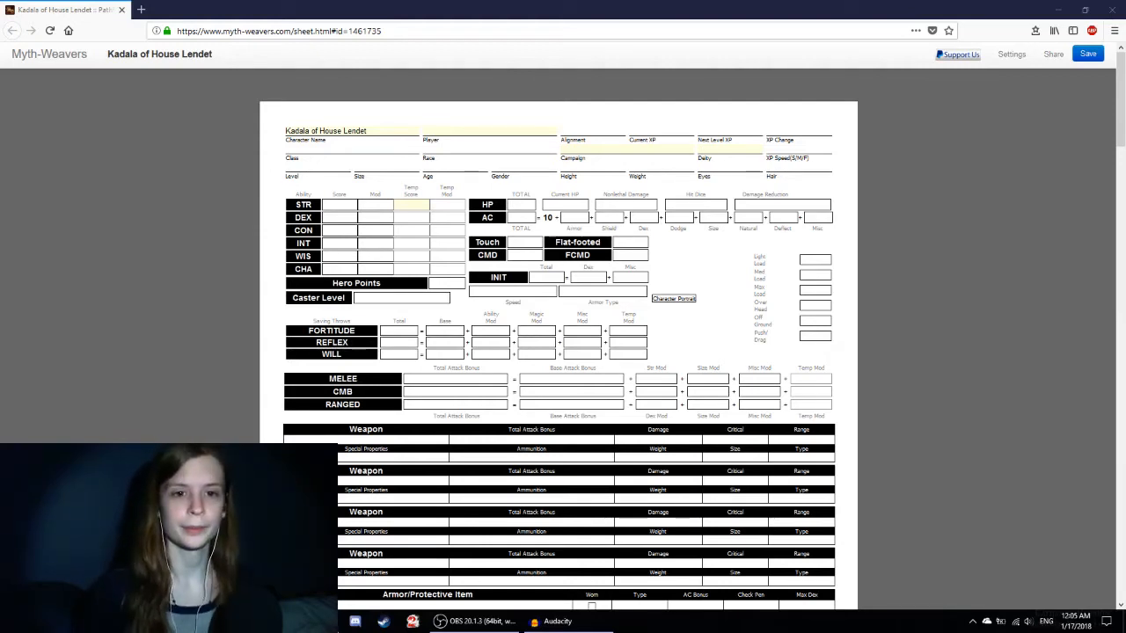
mouse_move(539, 74)
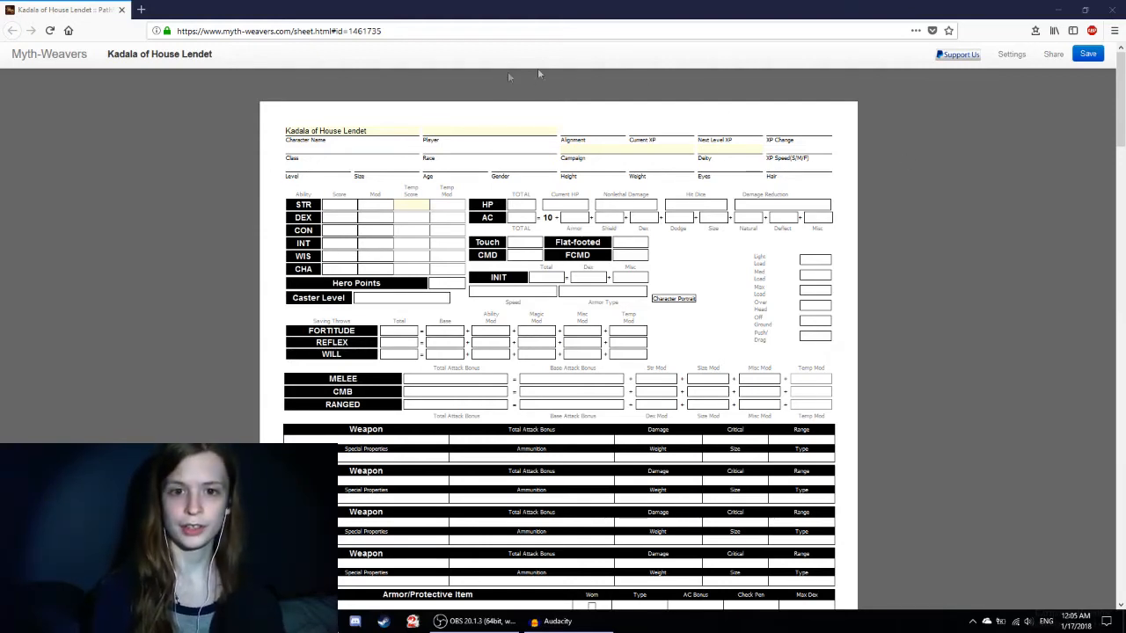
Step: Enter 'Lily' as the player's name on Kadala's character sheet
click(489, 129)
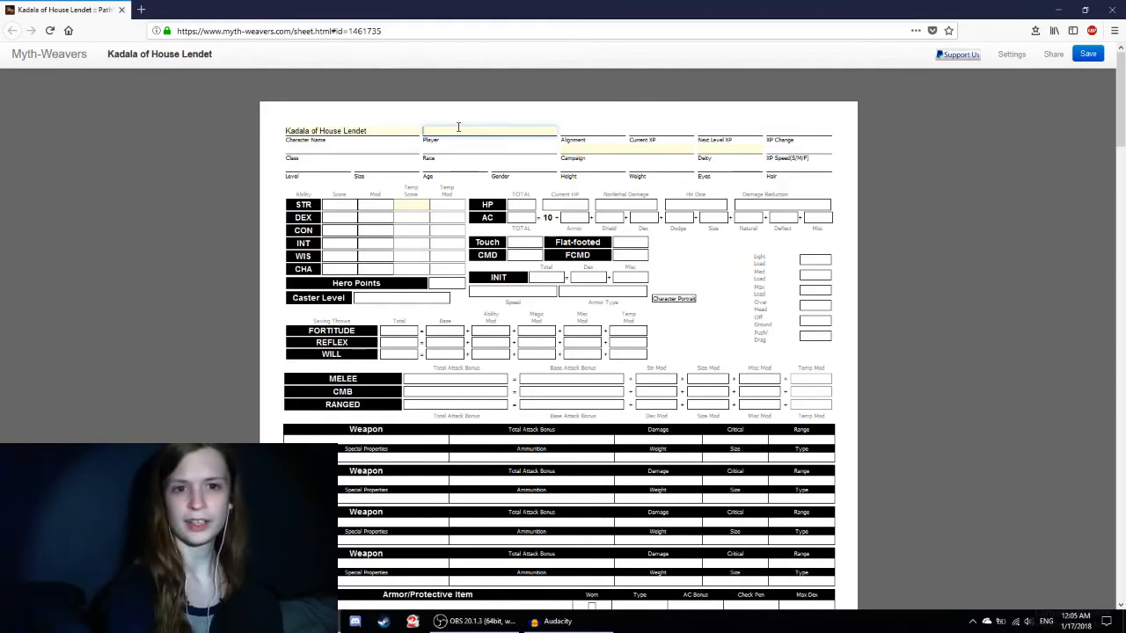
text(Lily)
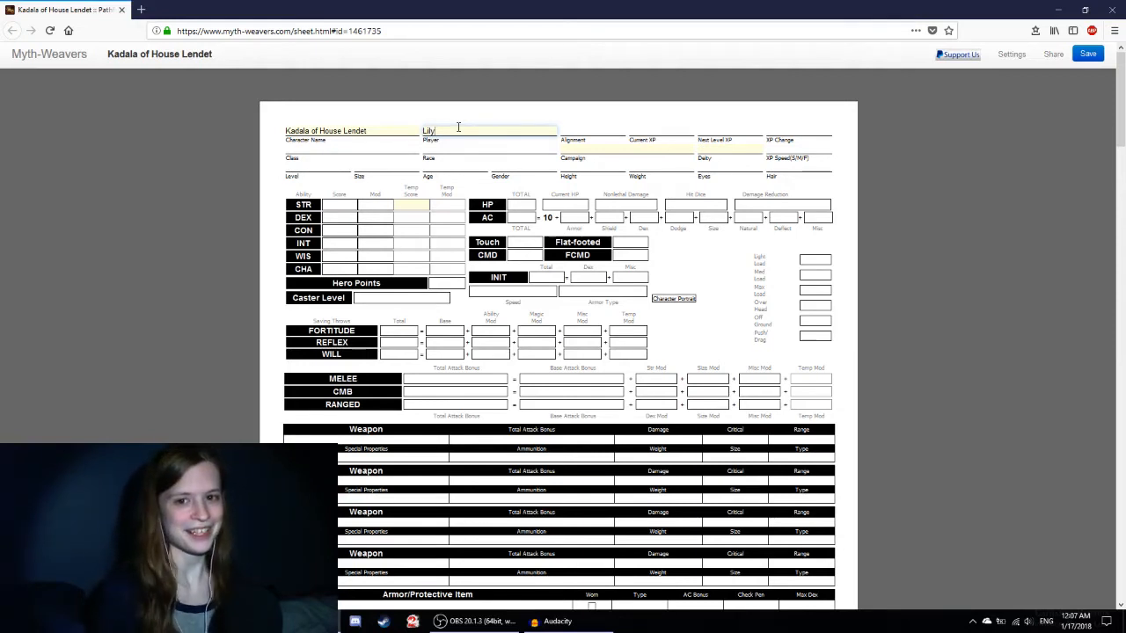
mouse_move(599, 130)
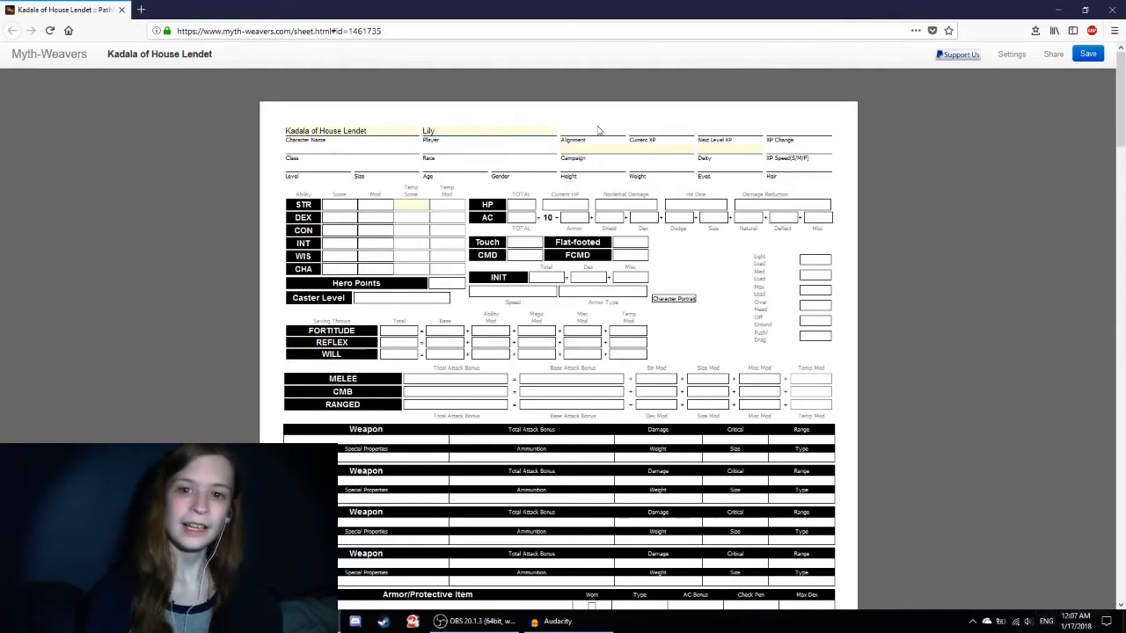
Step: Enter 'Neutral Good' in the Alignment field and begin typing the class
click(593, 131)
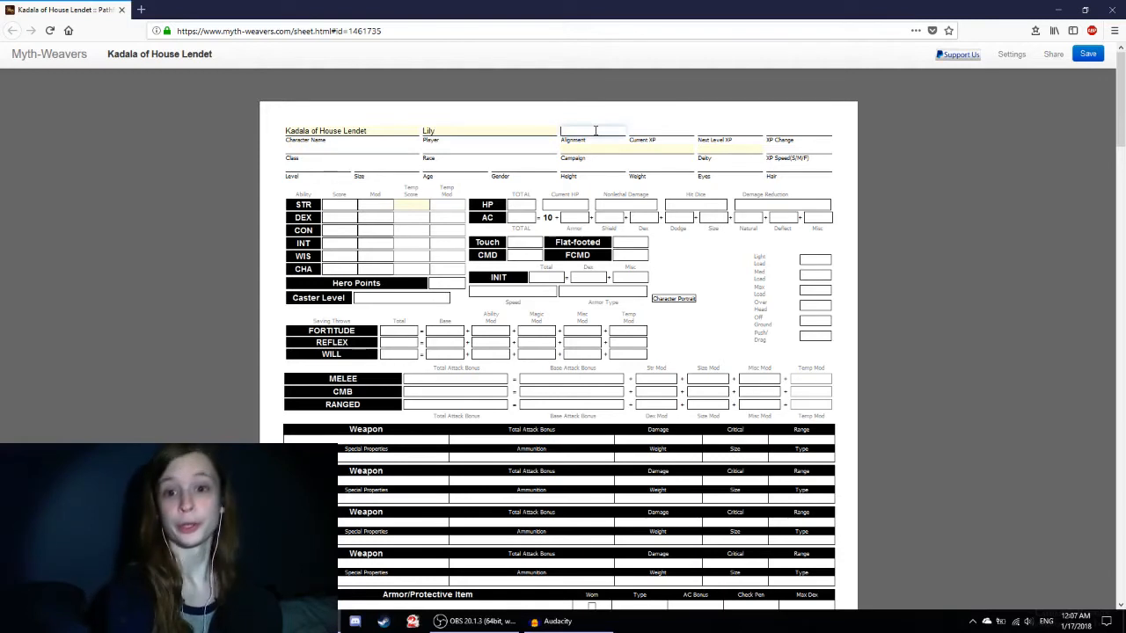
text(Neutral)
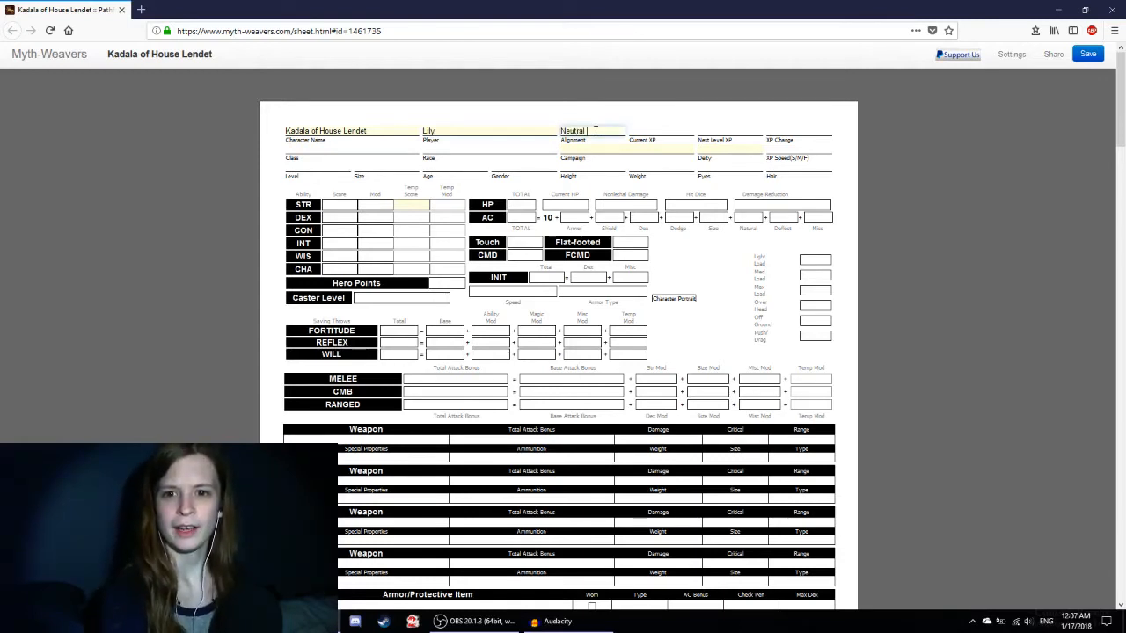
text(Good)
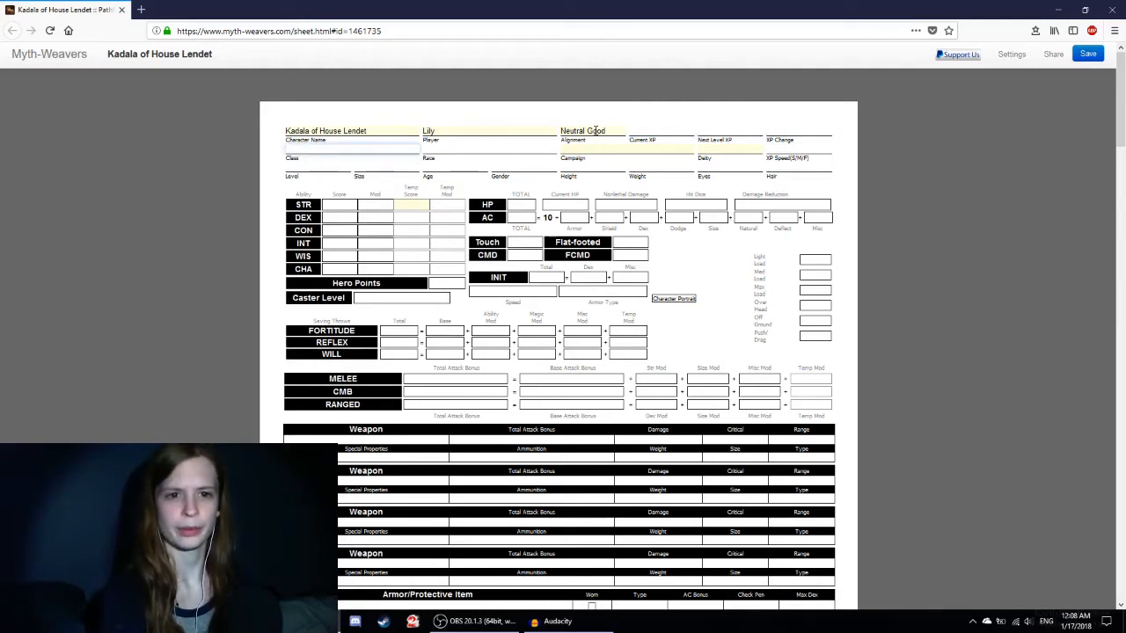
text(Warpri)
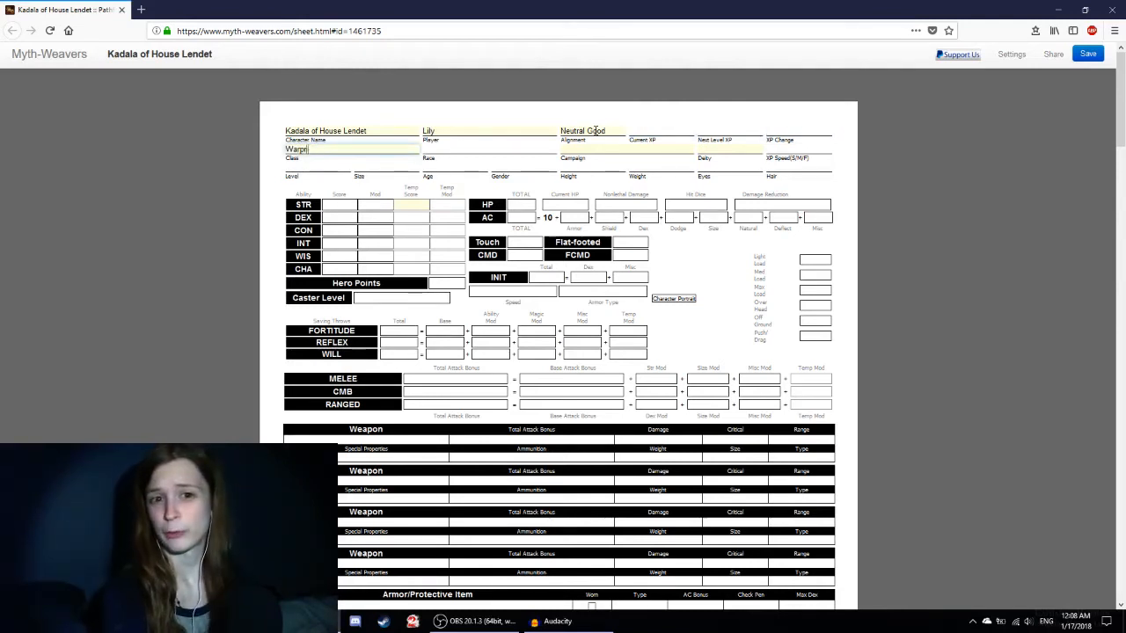
Step: Enter class Warpriest 5, race Dwarf, campaign GRPG: Soapocalypse and deity The Elf God
text(est 5)
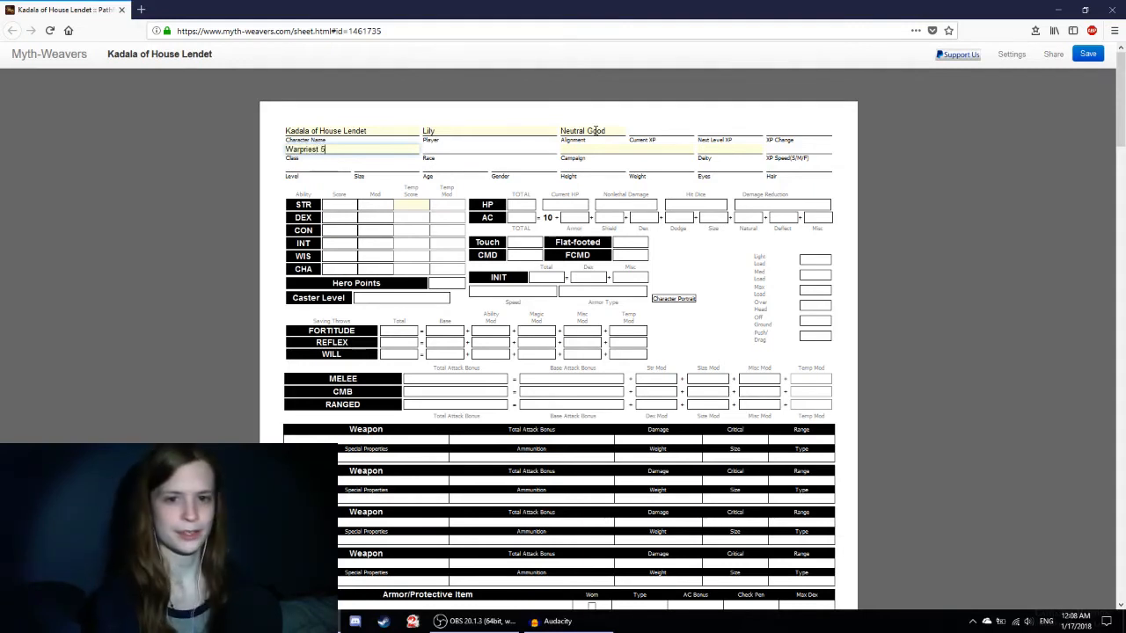
text(Dwarf)
click(627, 149)
text(GR)
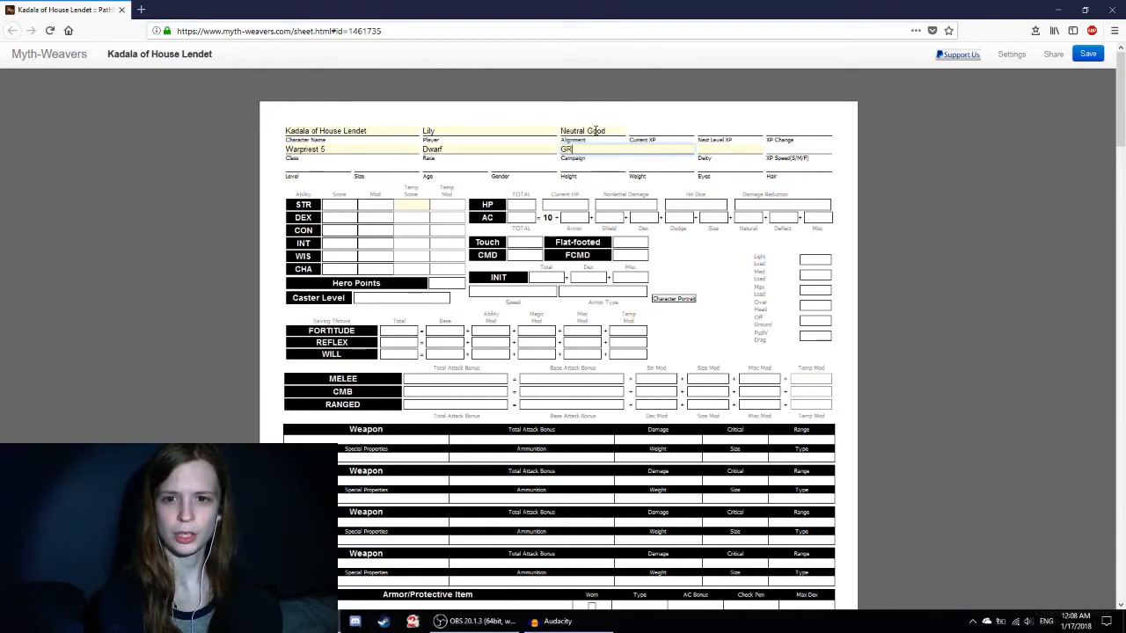
text(PG: Soapocolypse)
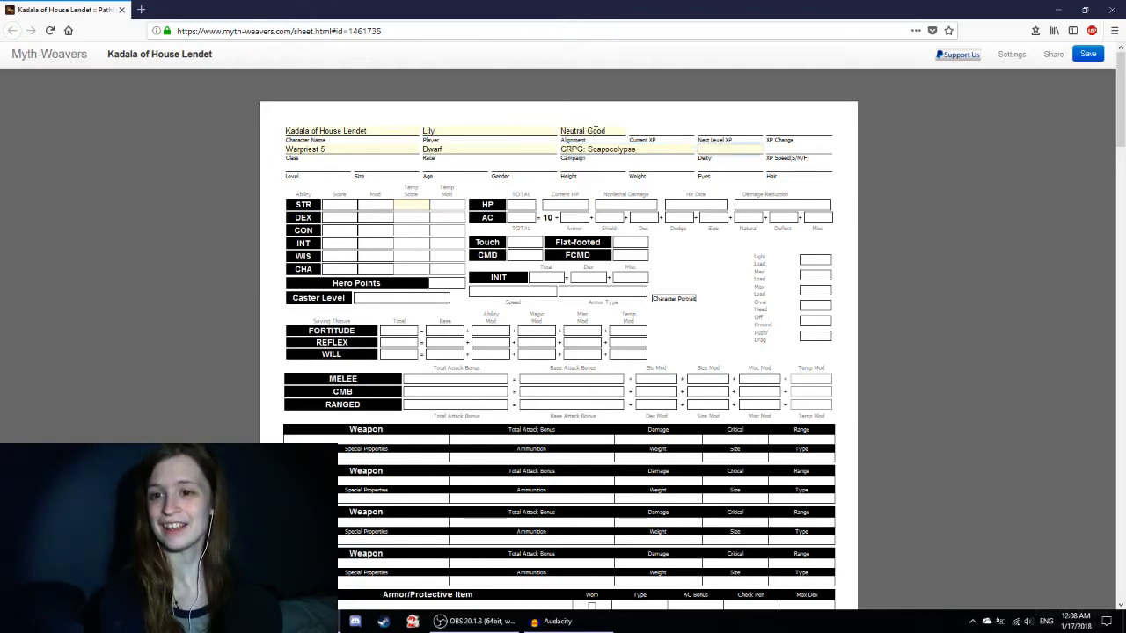
text(The Elf God)
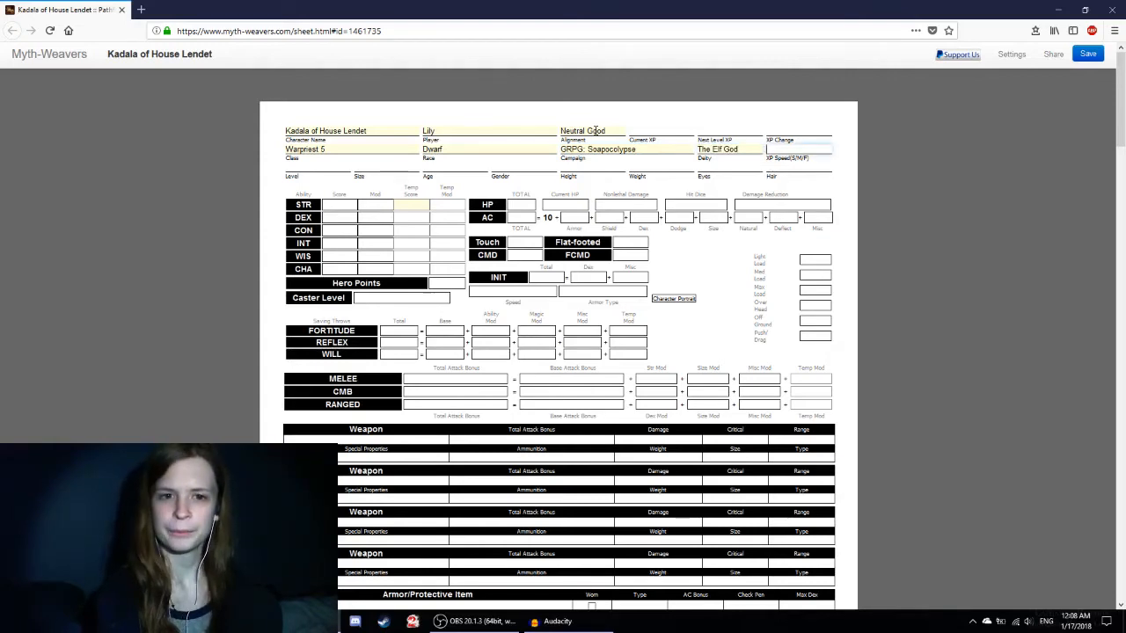
click(317, 167)
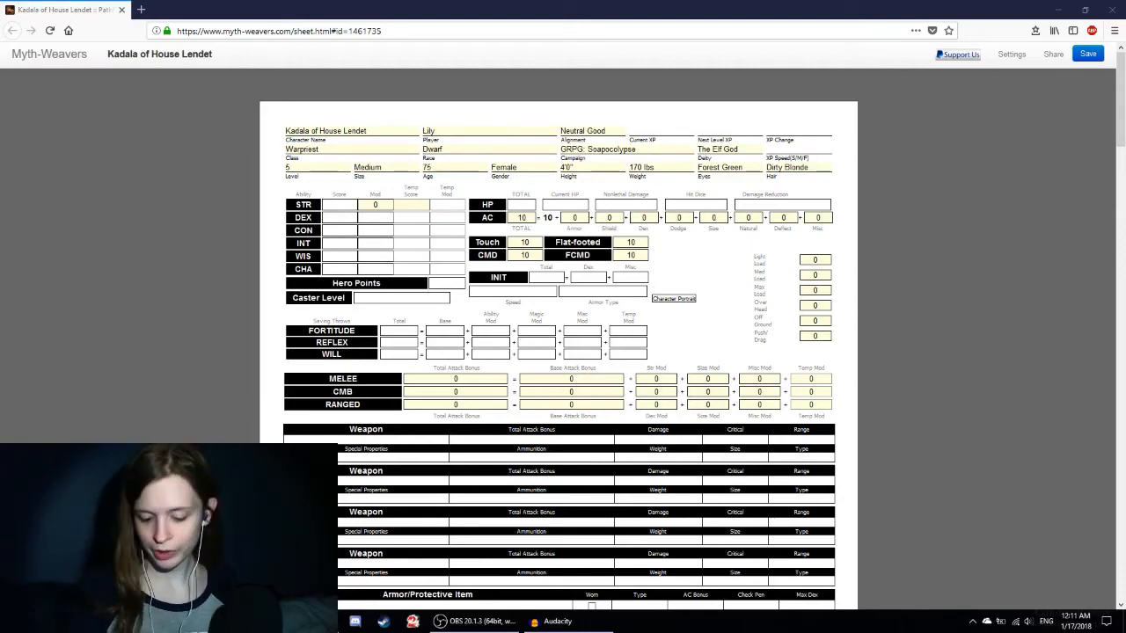
mouse_move(433, 189)
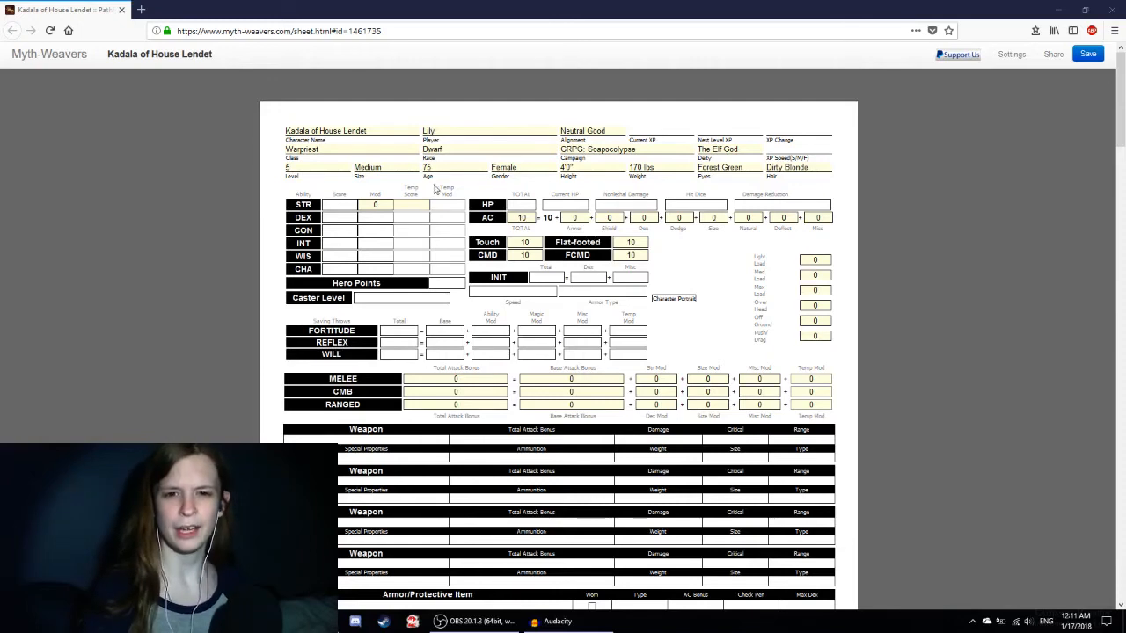
Step: Type Strength 14, Dexterity 18 and Wisdom 18 into the ability Score fields
click(412, 204)
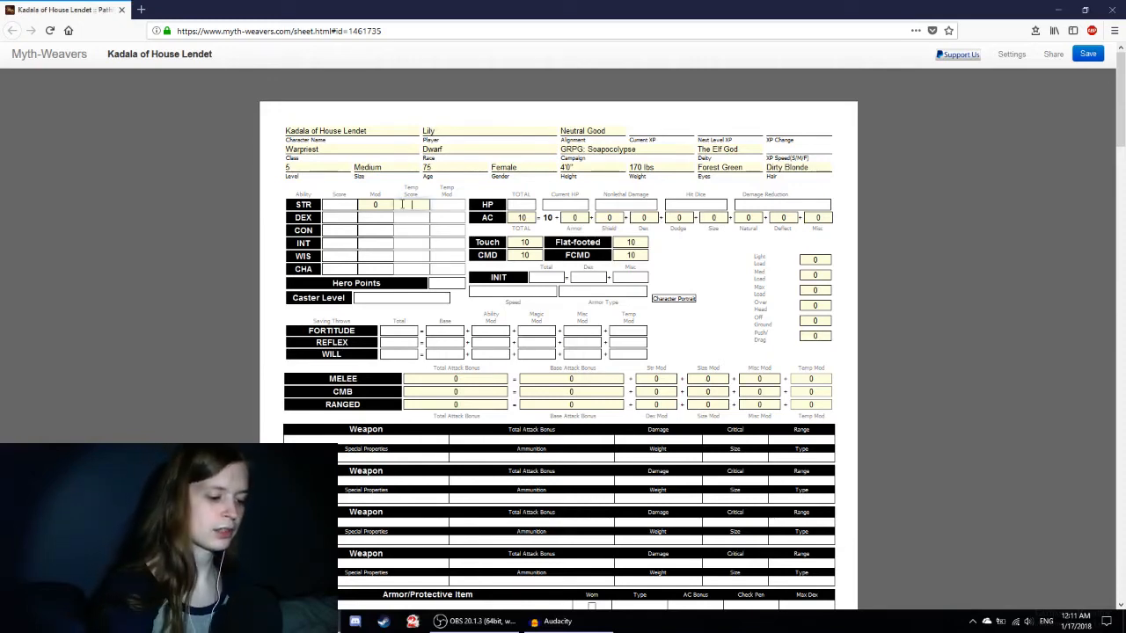
text(16)
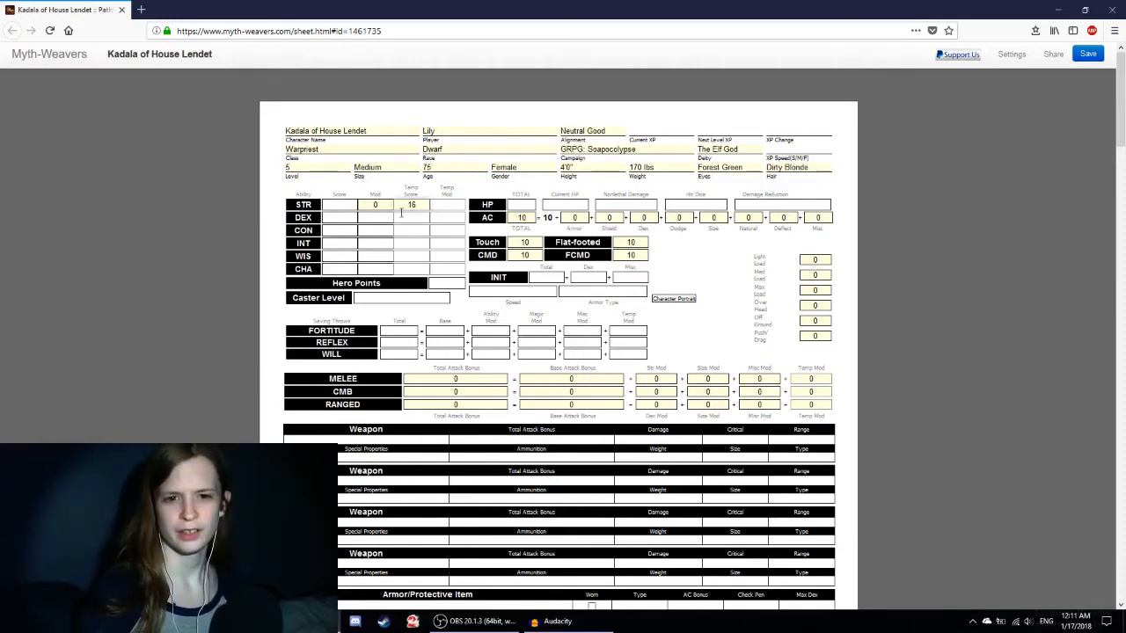
text(3)
text(8)
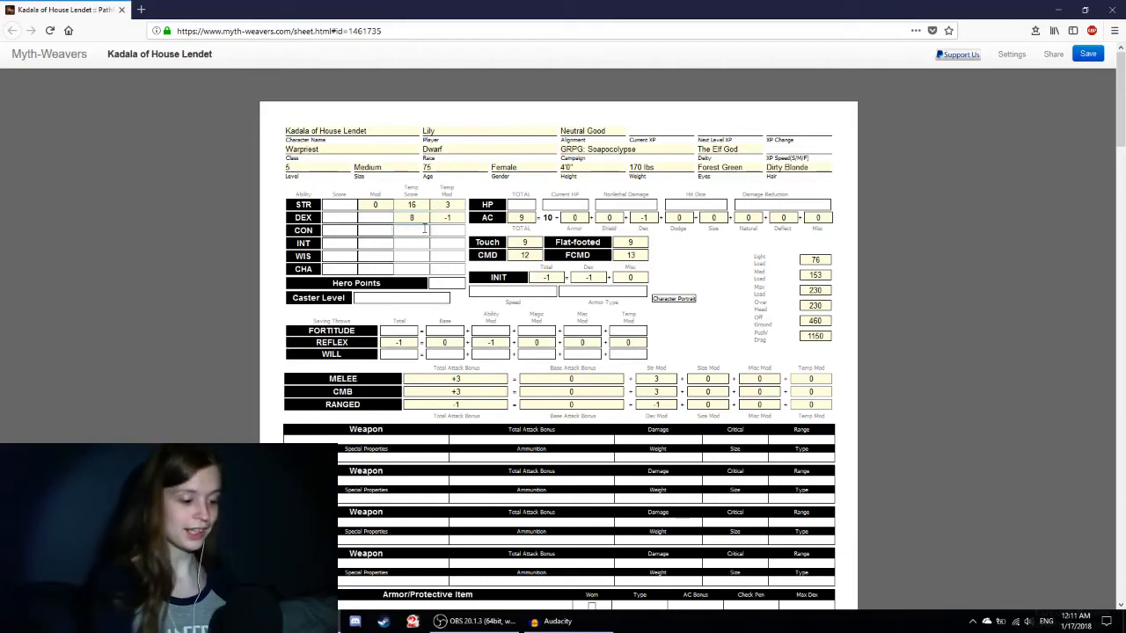
text(18)
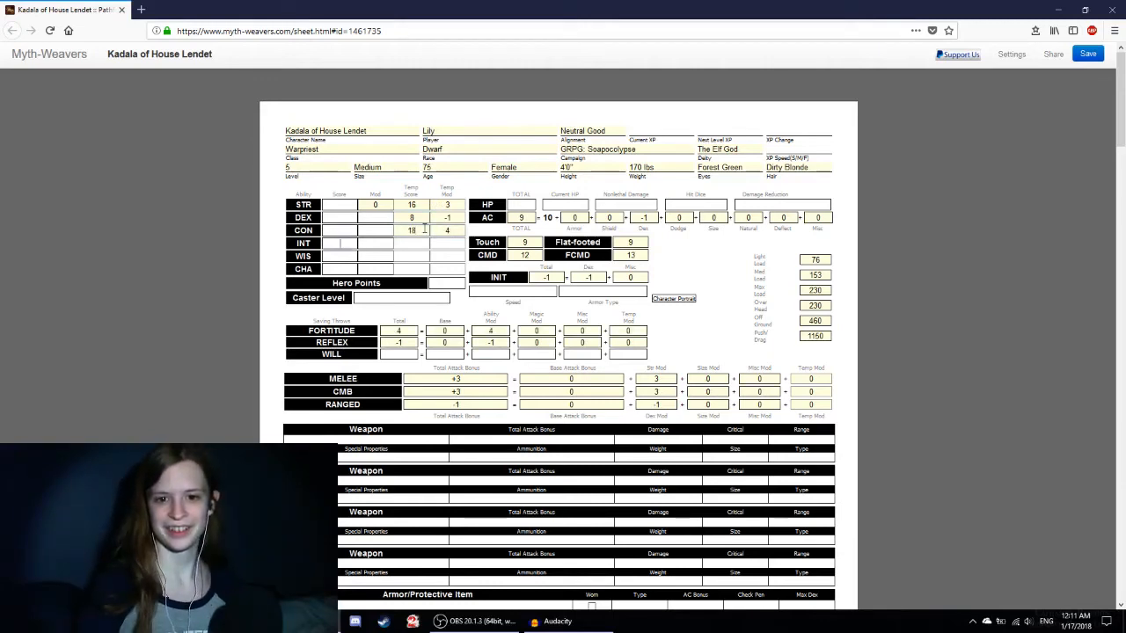
click(411, 242)
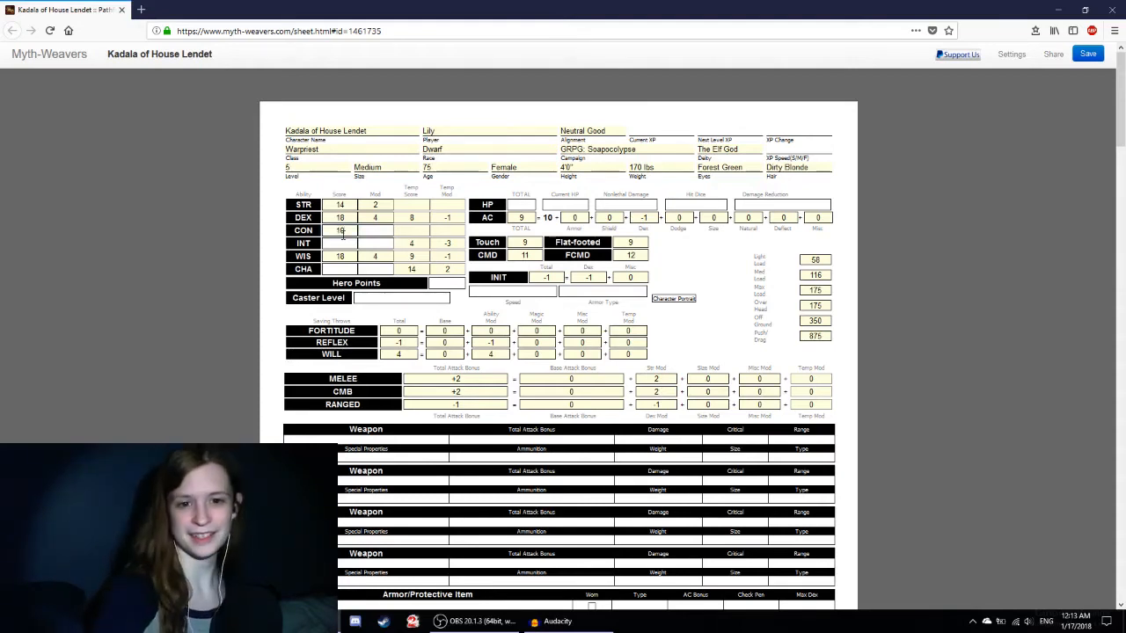
Step: Enter Constitution 10, Intelligence 4 and Charisma 7 in the Score fields
click(339, 230)
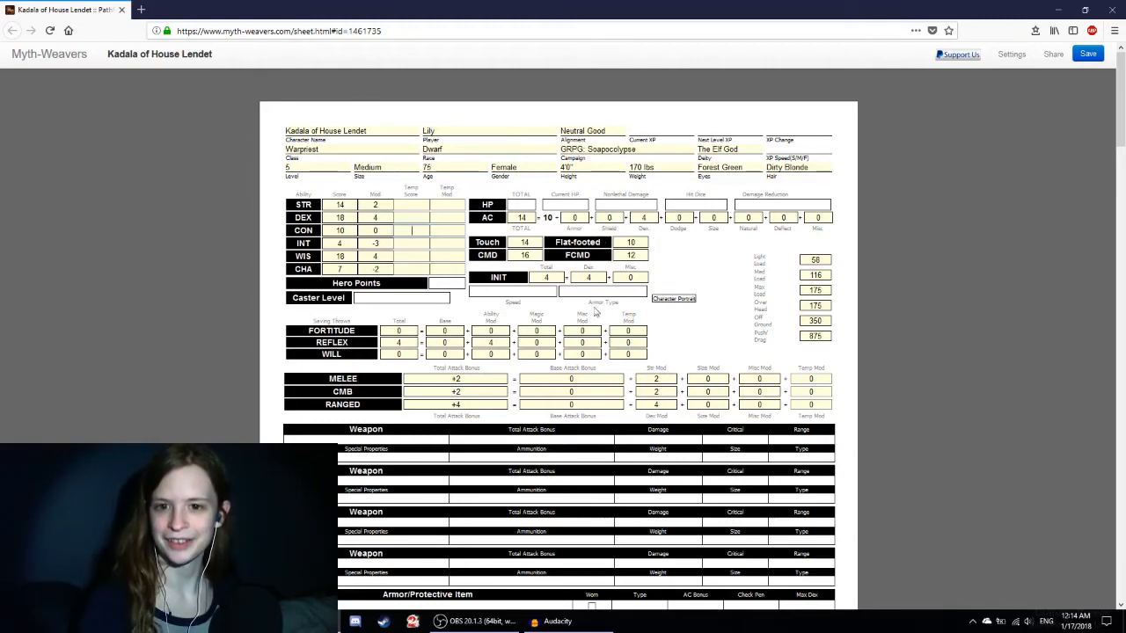
Step: Scroll through the sheet to review the weapons, feats and skills sections
scroll(down, 3)
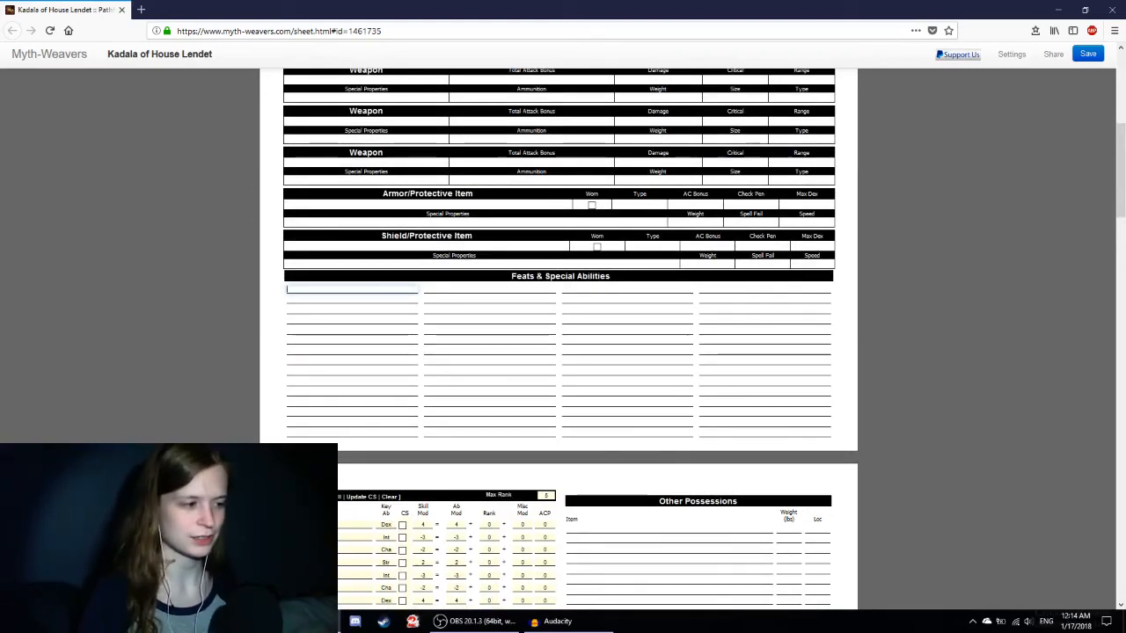
scroll(up, 3)
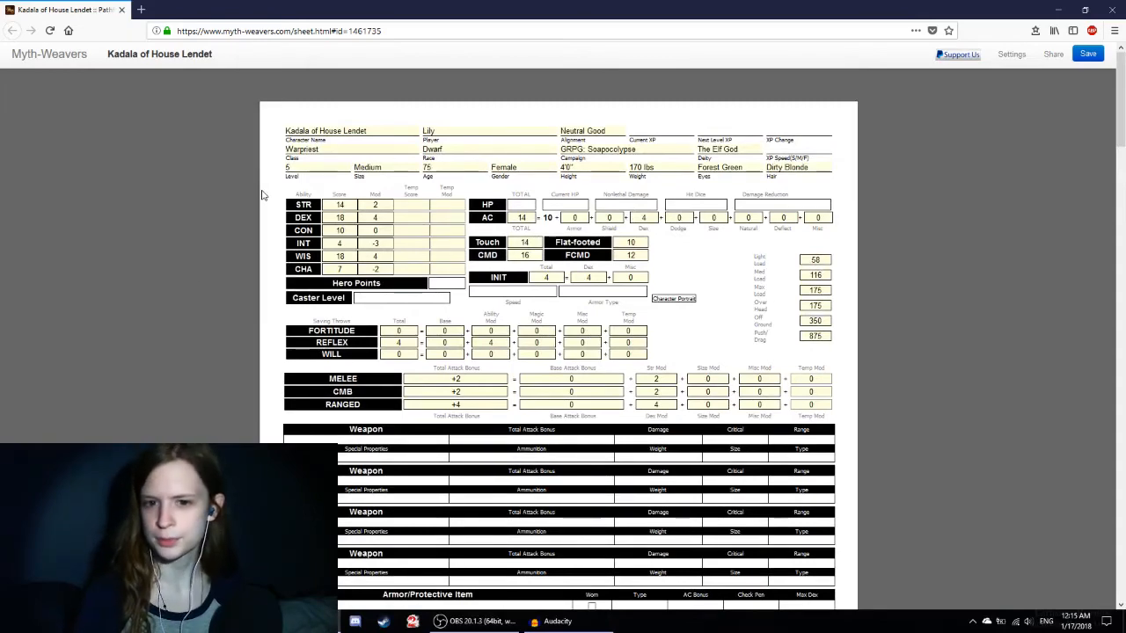
scroll(down, 3)
text(20)
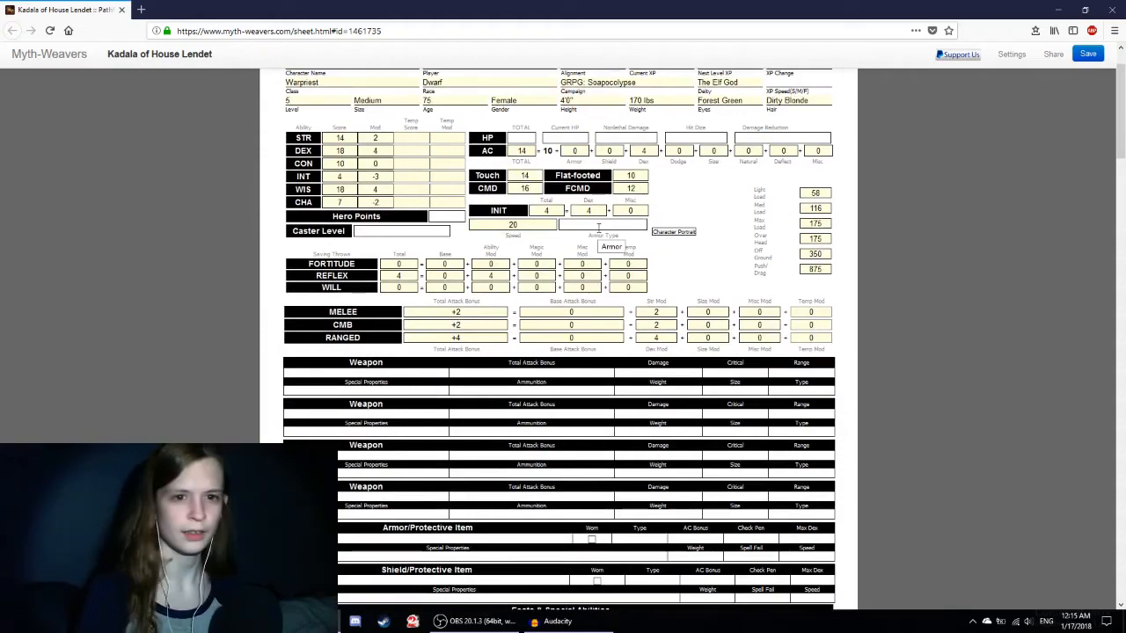
scroll(up, 3)
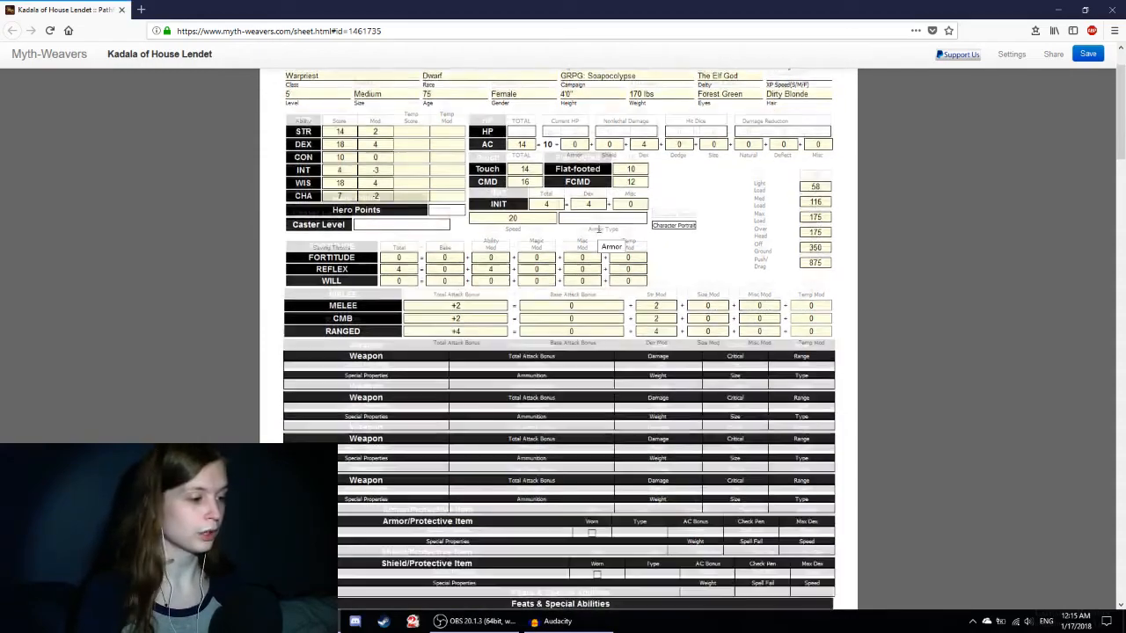
scroll(up, 3)
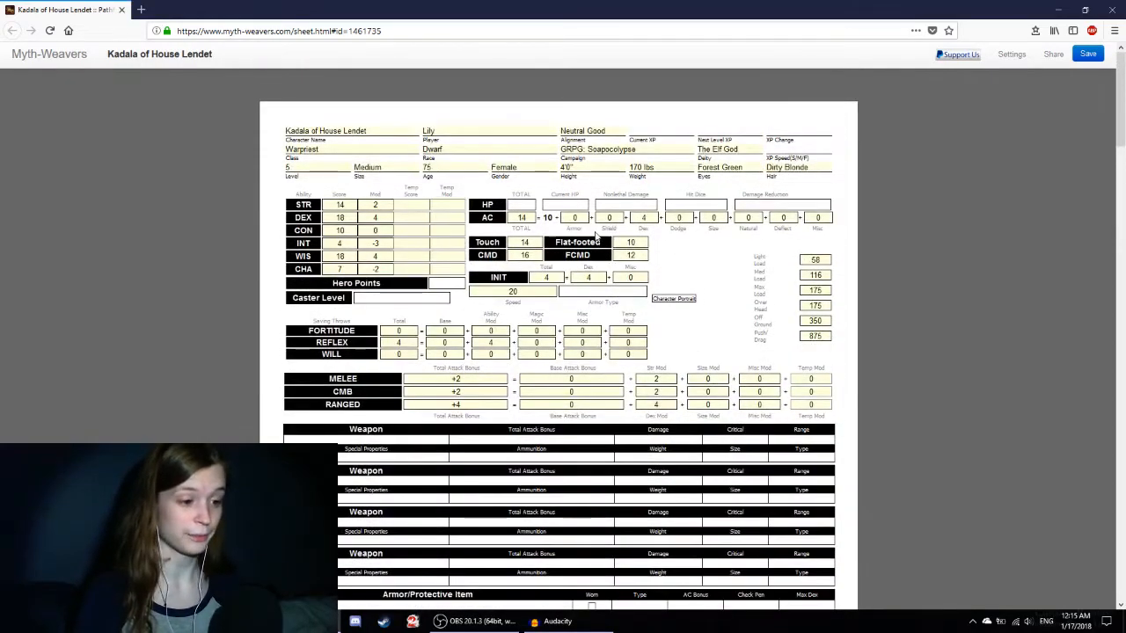
scroll(down, 3)
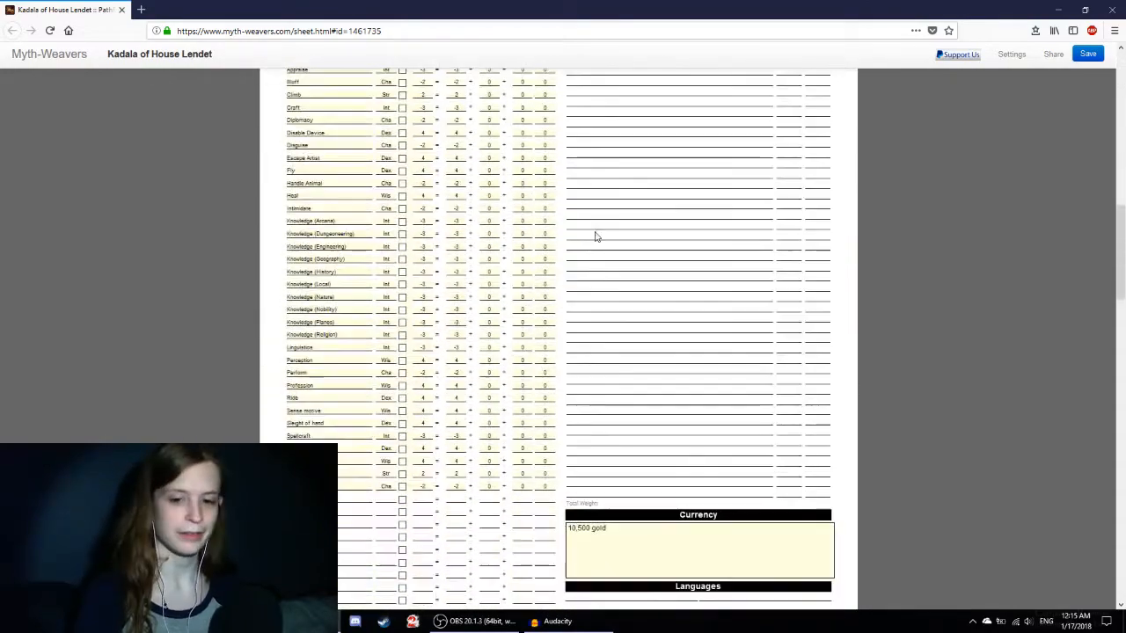
scroll(down, 3)
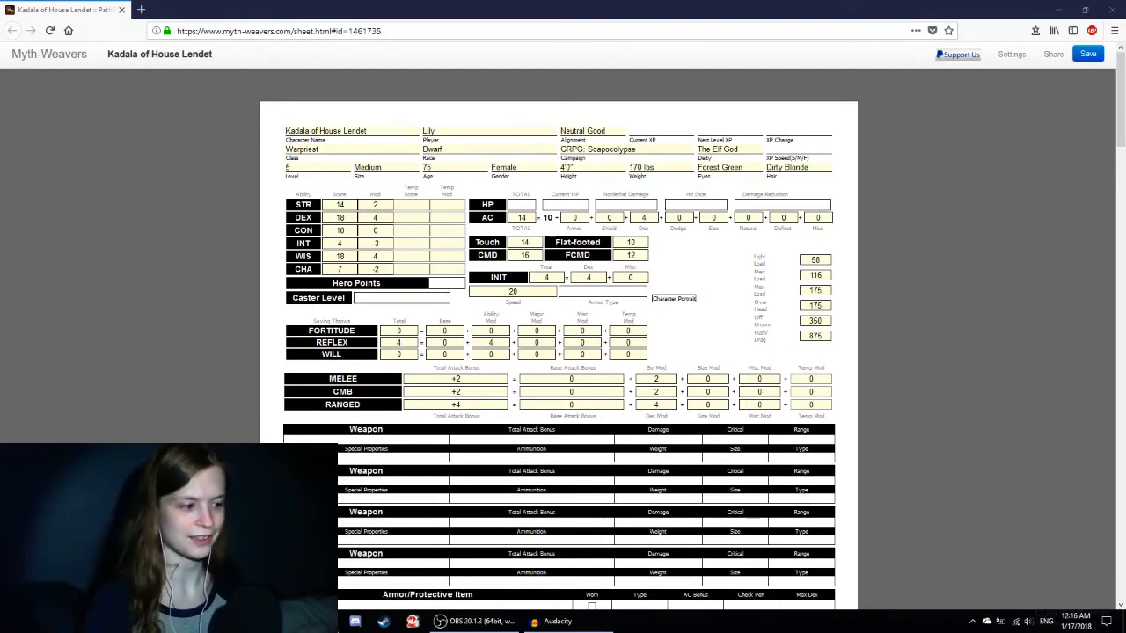
Step: Type 'Hardy' on the first line of the Feats & Special Abilities column
scroll(down, 3)
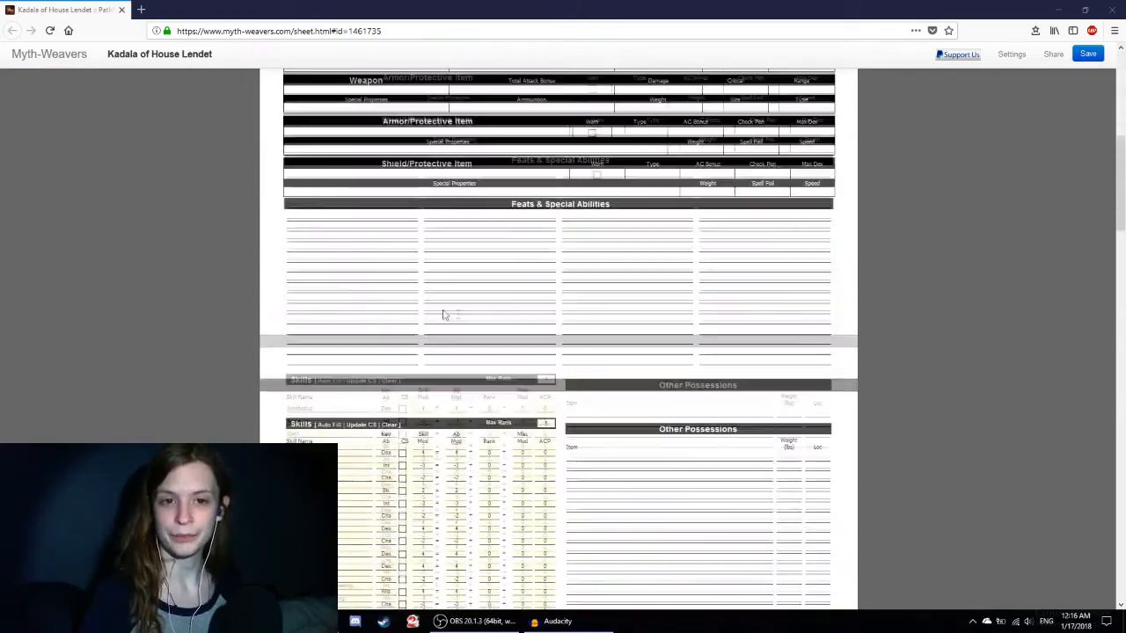
scroll(up, 3)
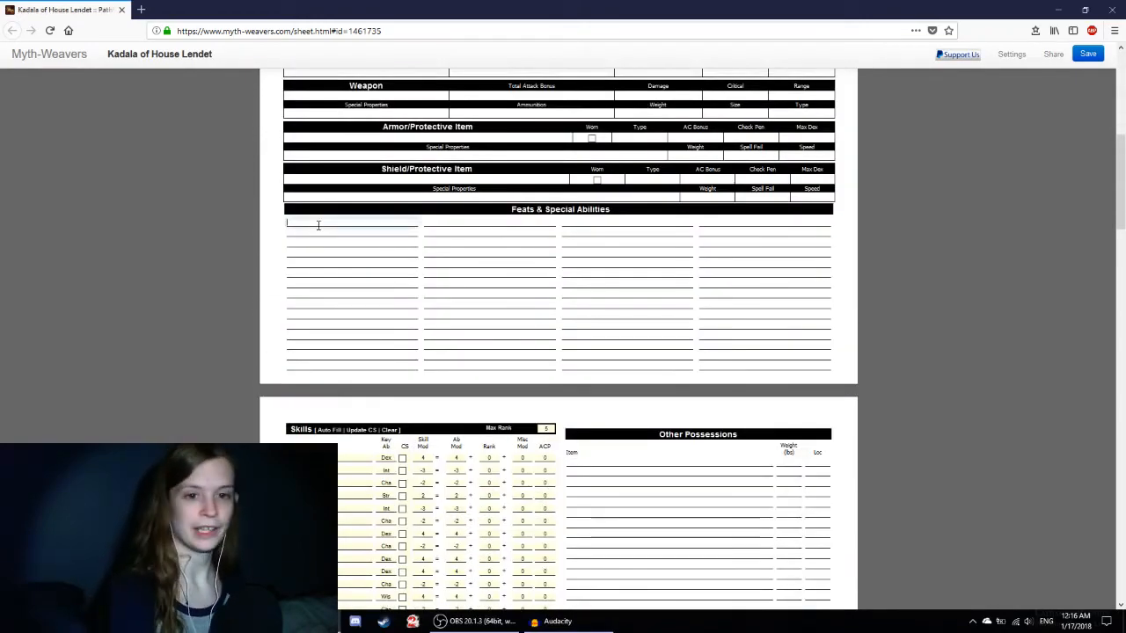
text(Hardy)
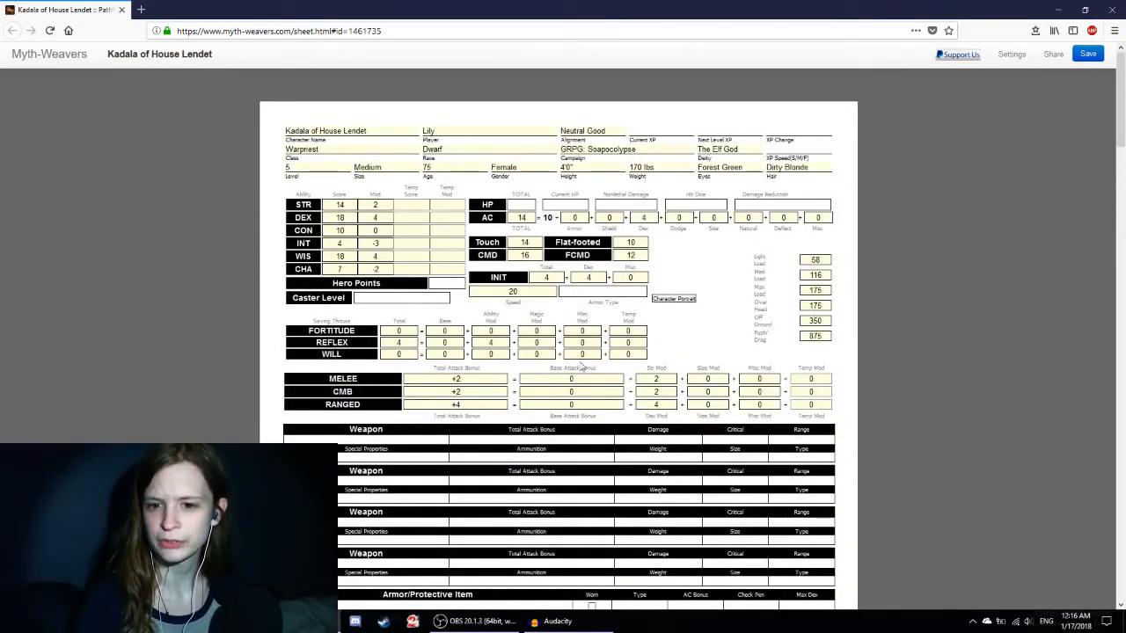
scroll(down, 3)
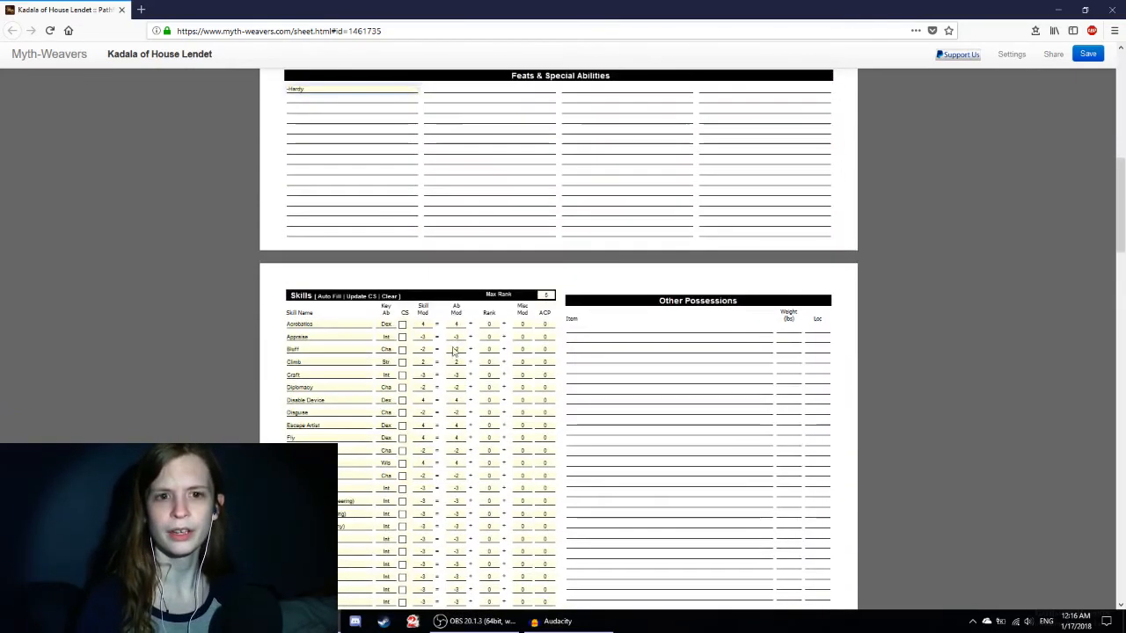
scroll(up, 3)
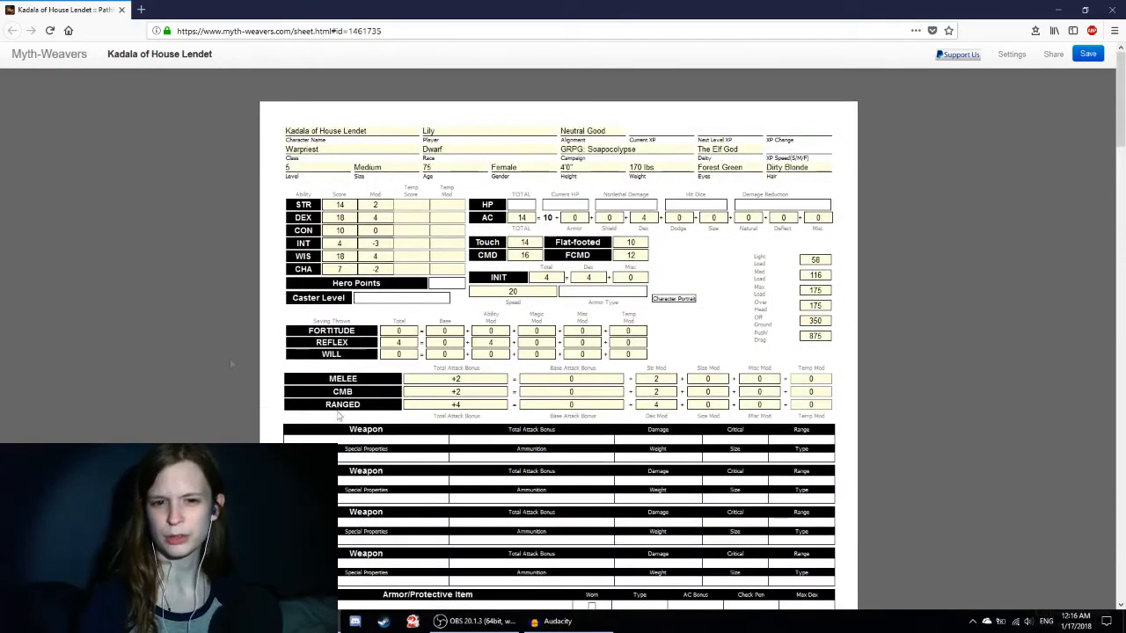
scroll(down, 3)
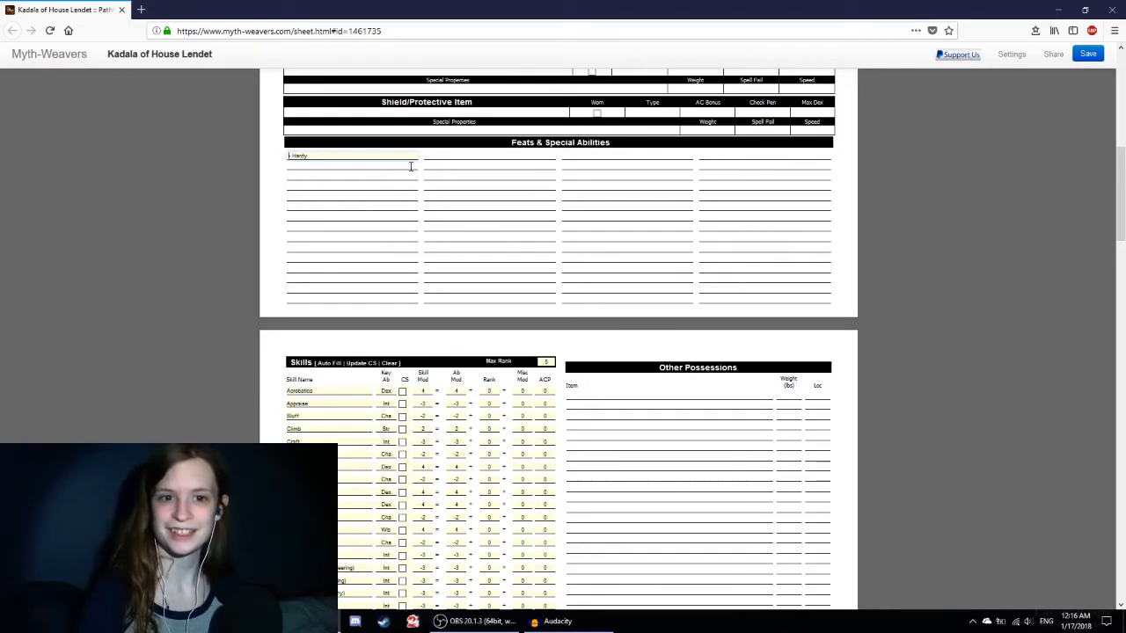
Step: Add Stability and Darkvision (60 ft.) to the feats list
text(- Sk)
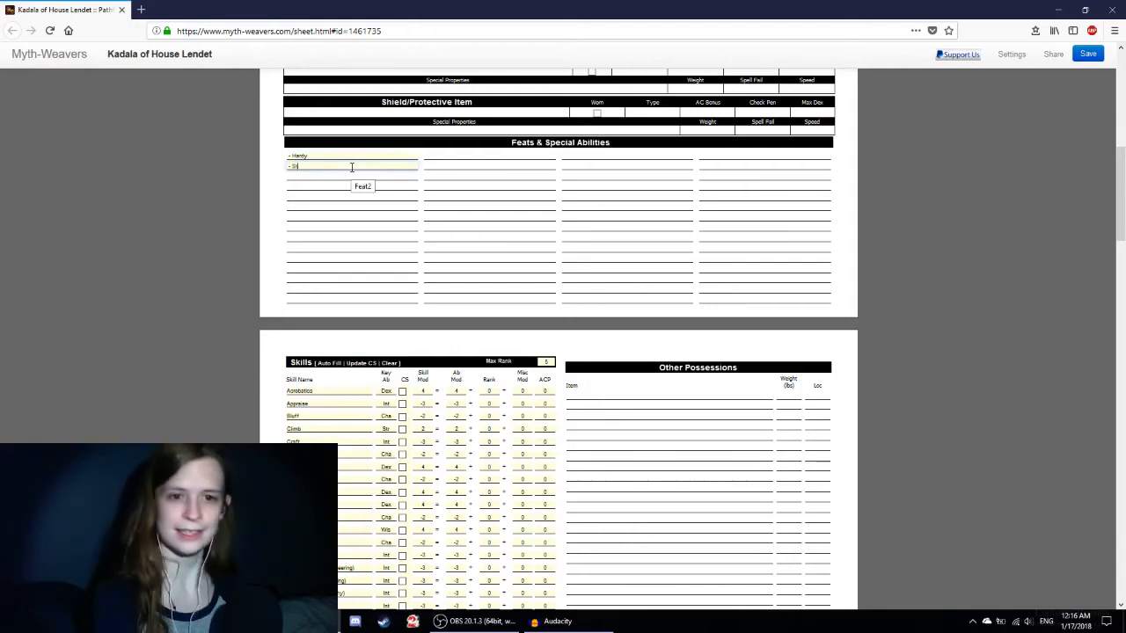
text(Stability)
click(352, 176)
text(- Darkvision ()
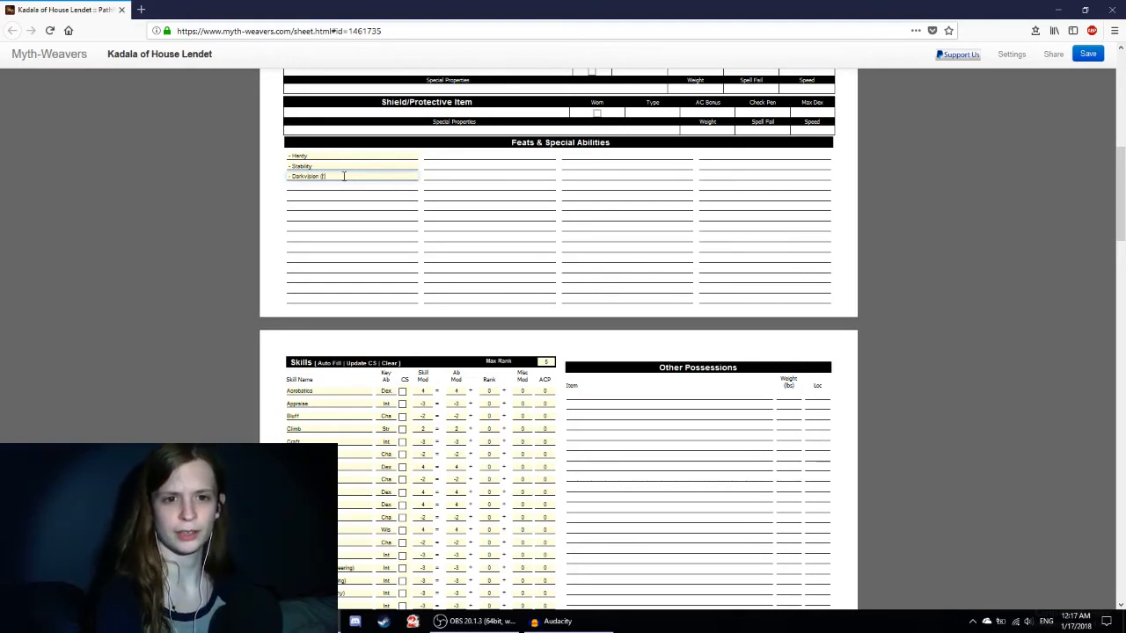
text(60 ft))
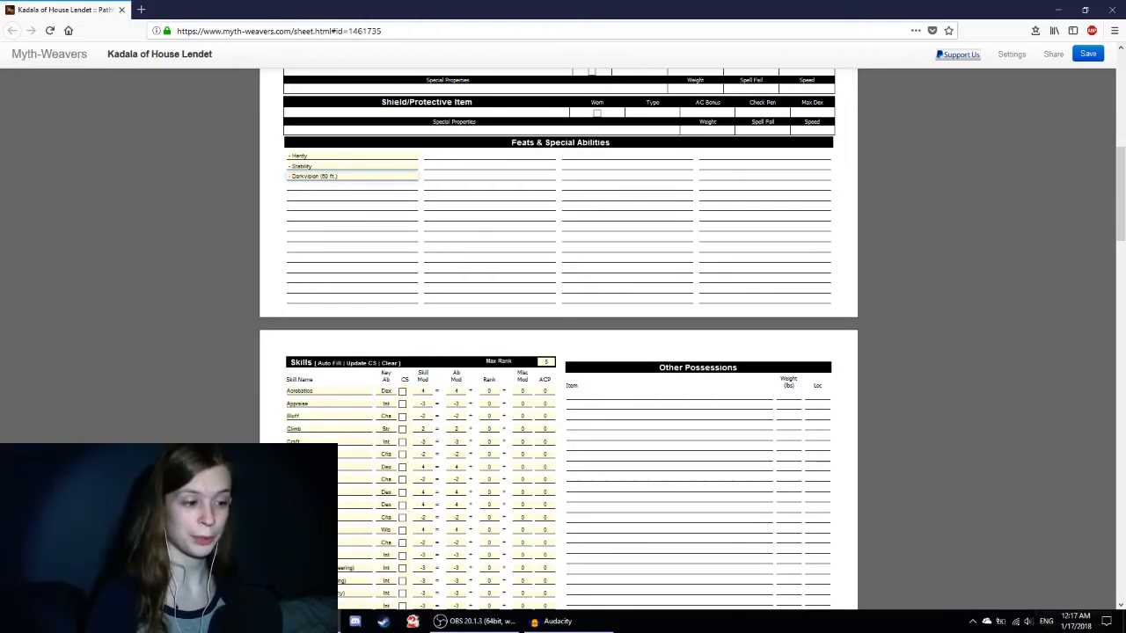
Step: Add Keen Senses on the line below Darkvision (60 ft.)
click(337, 176)
text(- )
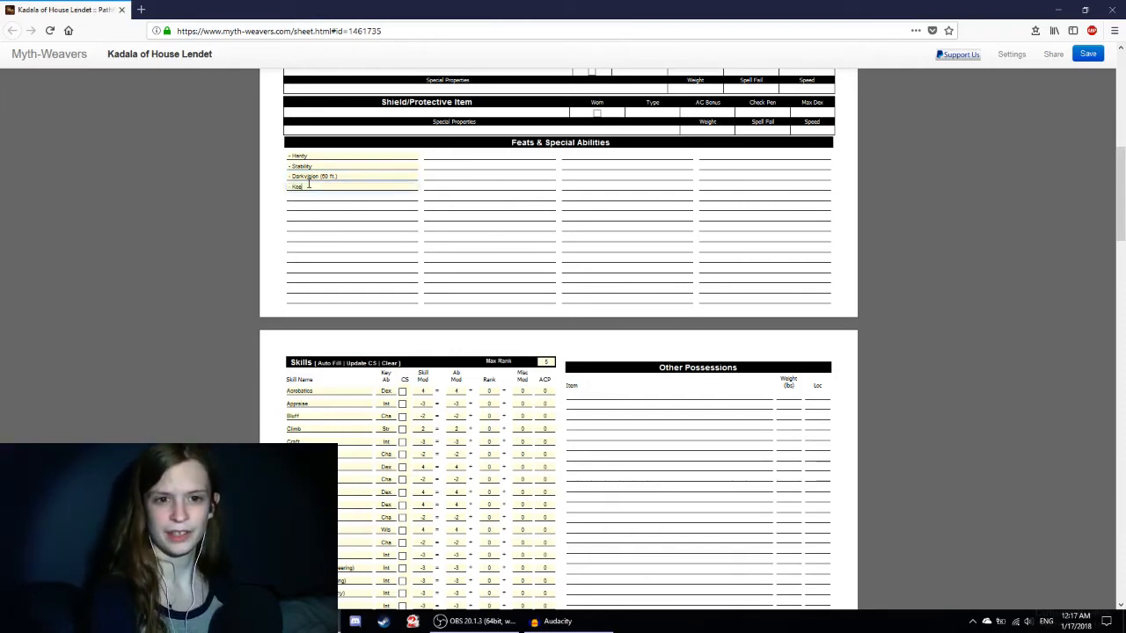
text(Keen Senses)
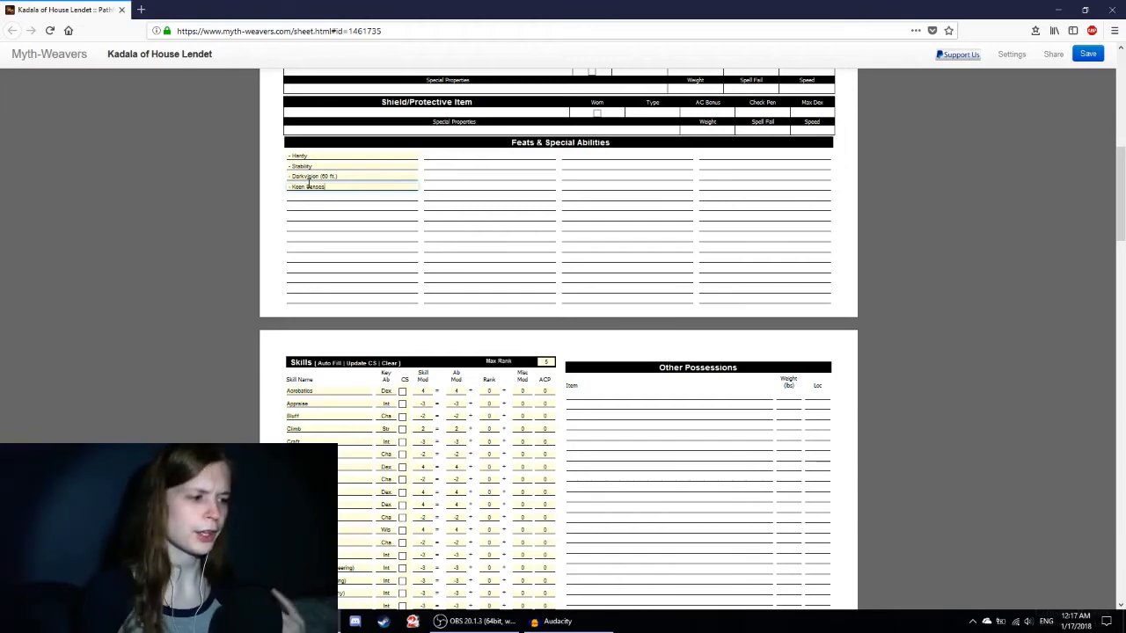
scroll(down, 3)
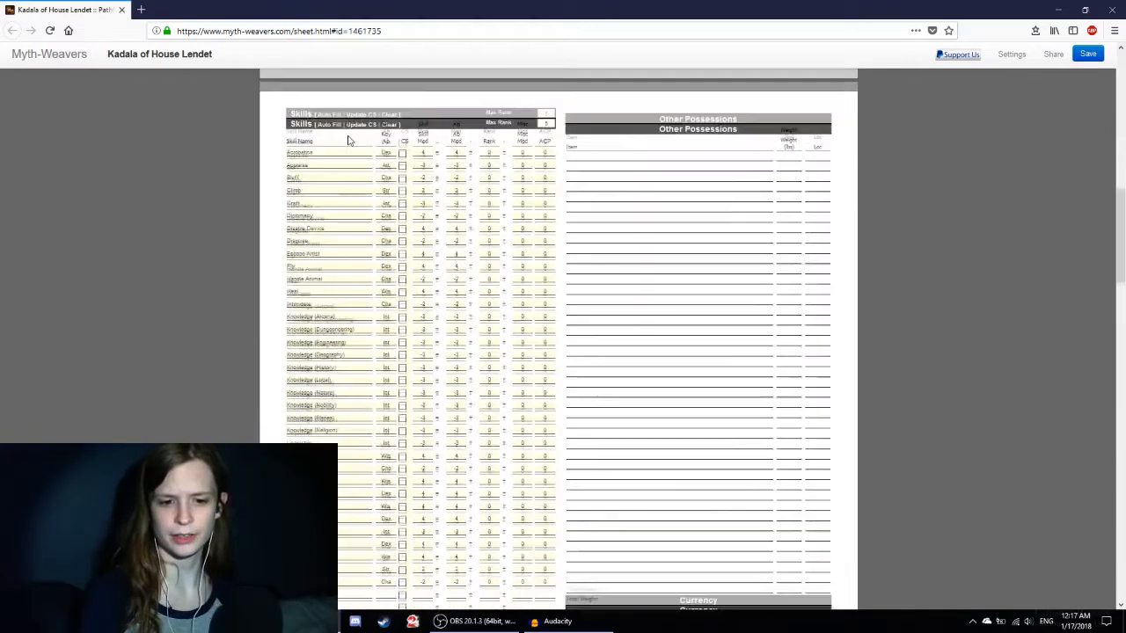
scroll(up, 3)
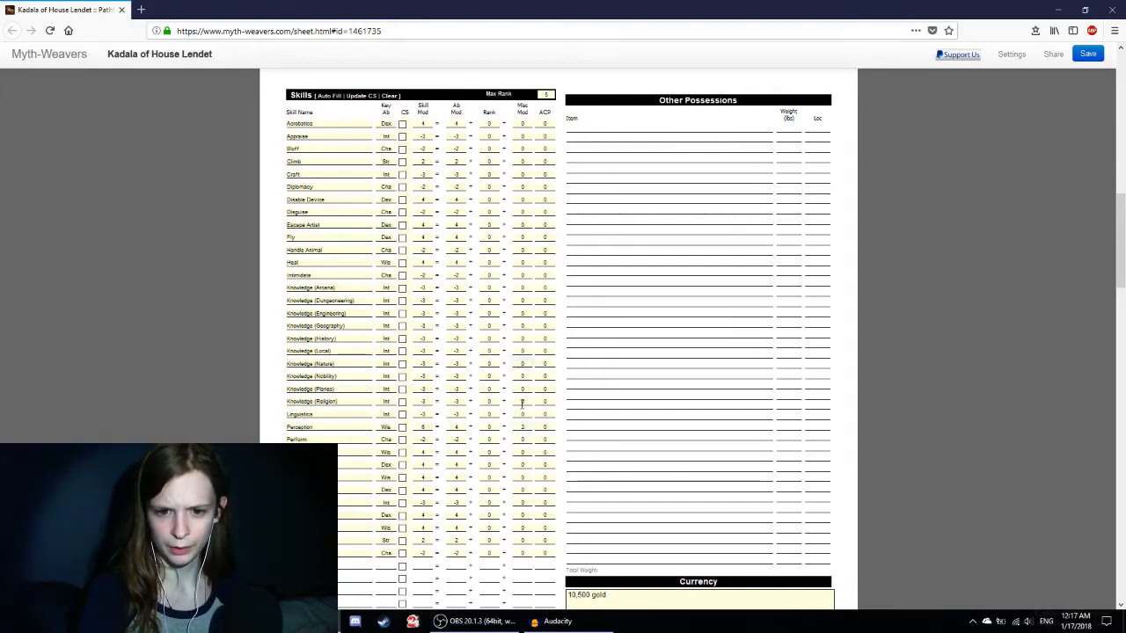
scroll(up, 3)
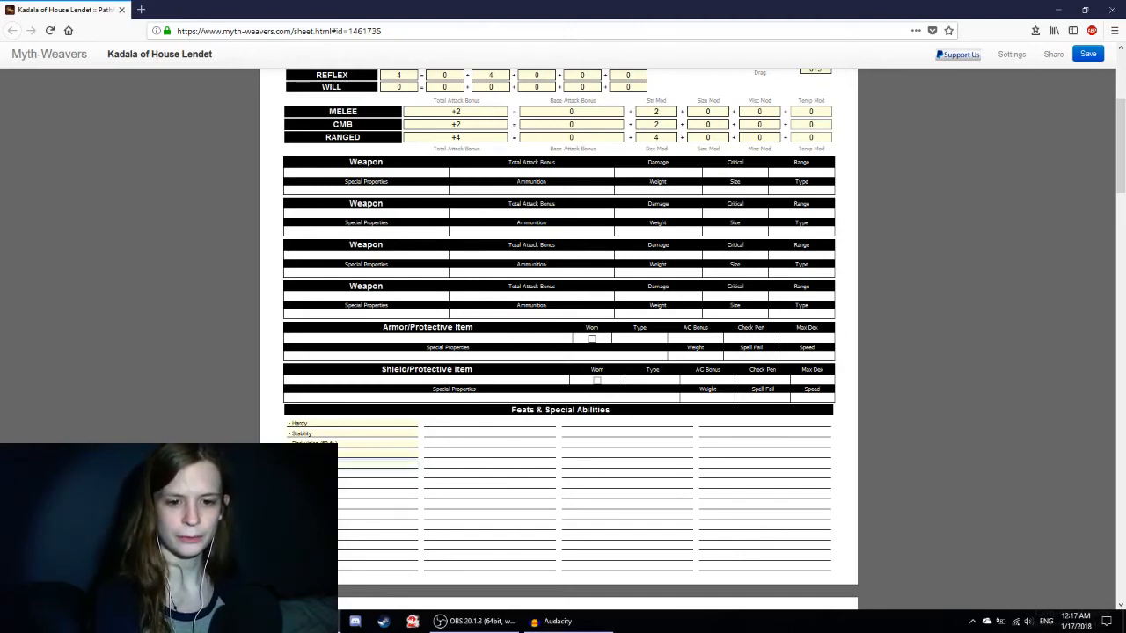
Step: Type Weapon Familiarity (elf) and Elven Magic on the lines after Keen Senses
click(369, 463)
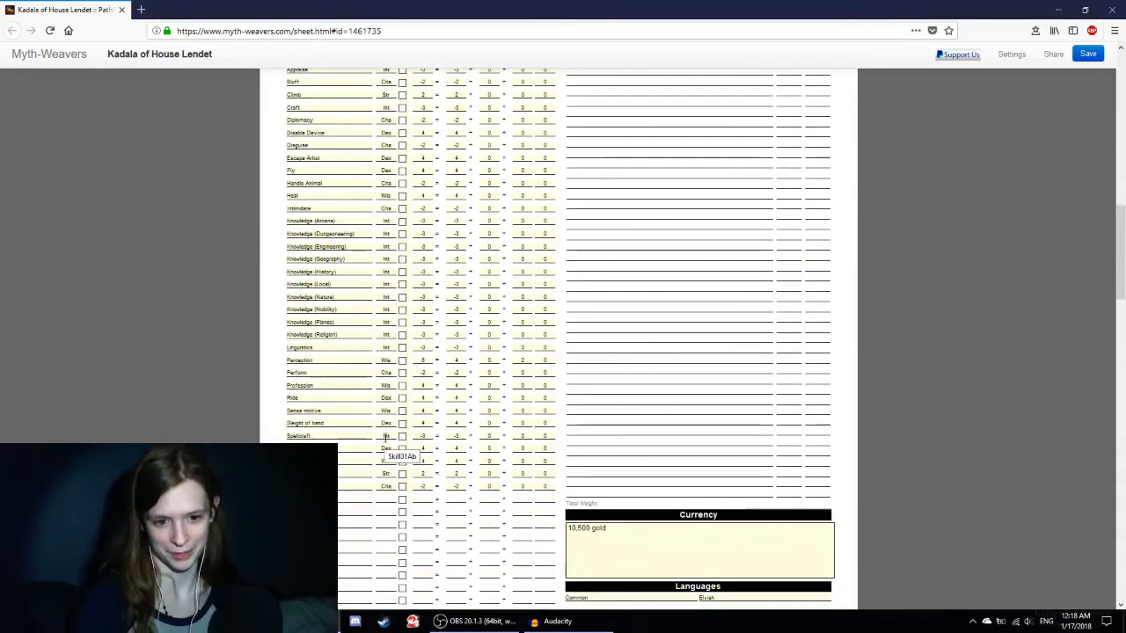
scroll(up, 3)
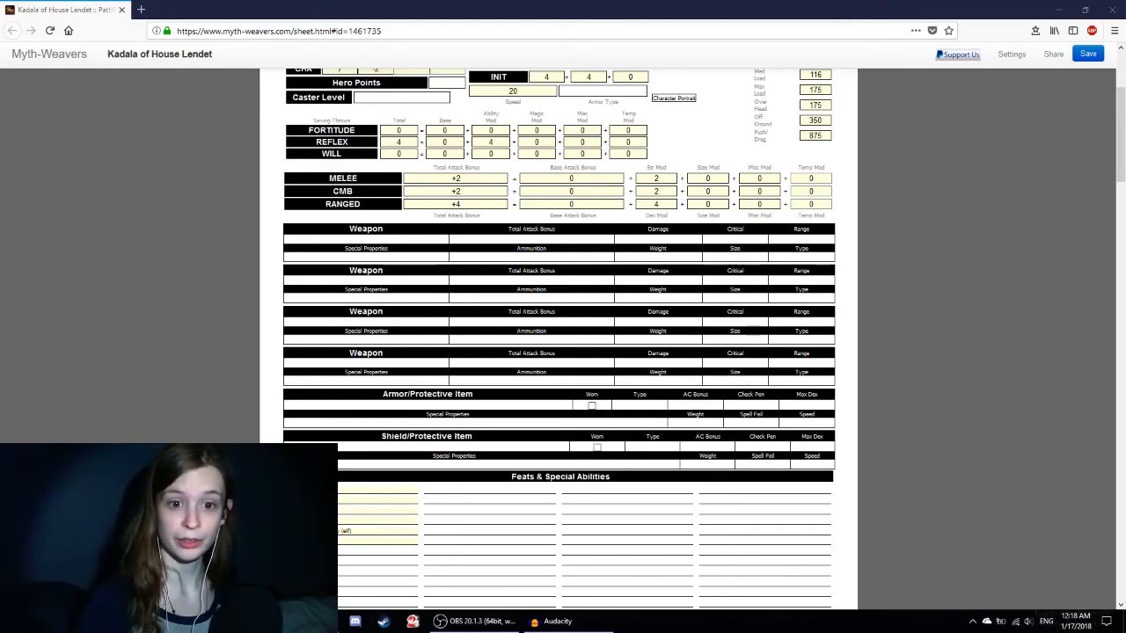
Step: Enter DEX 19, base saves 4, 1 and 4, and base attack bonus 3
scroll(up, 3)
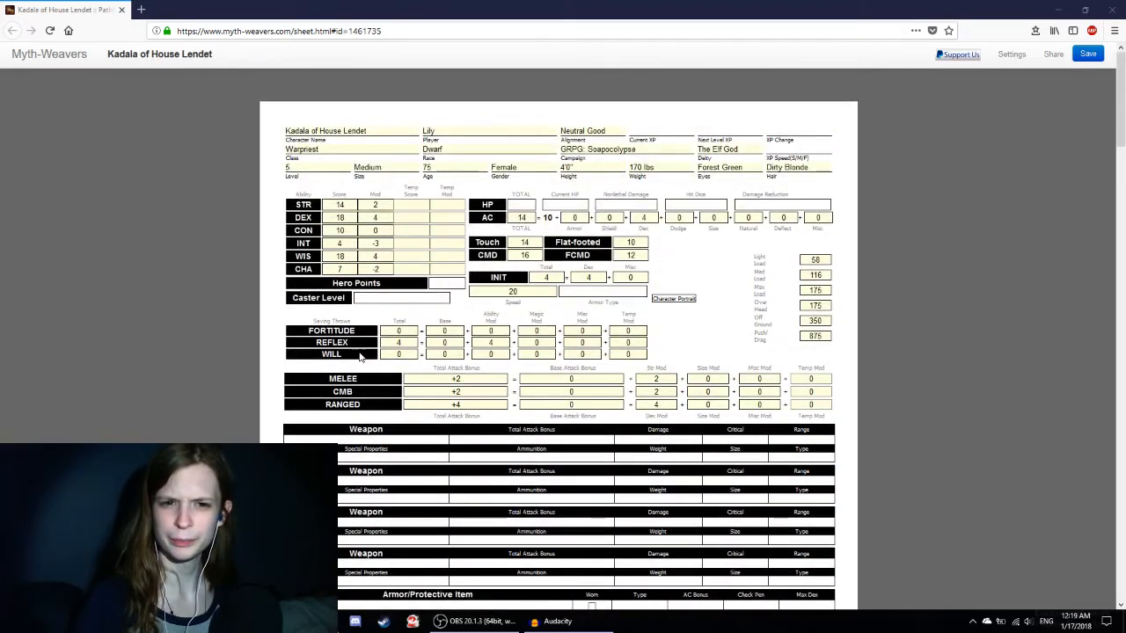
scroll(down, 3)
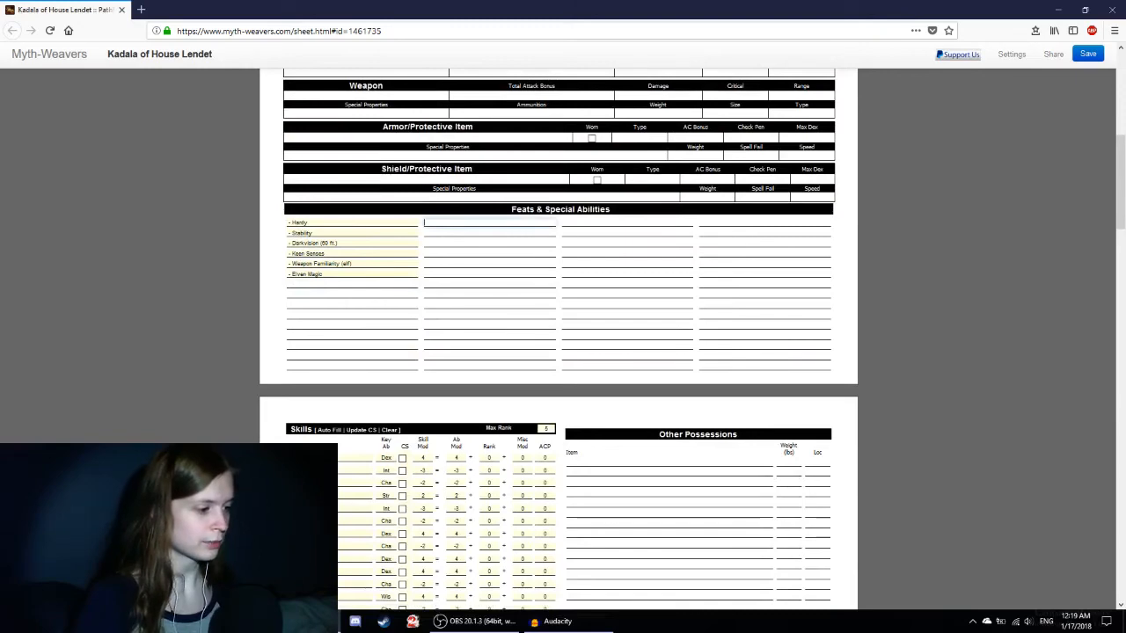
scroll(up, 3)
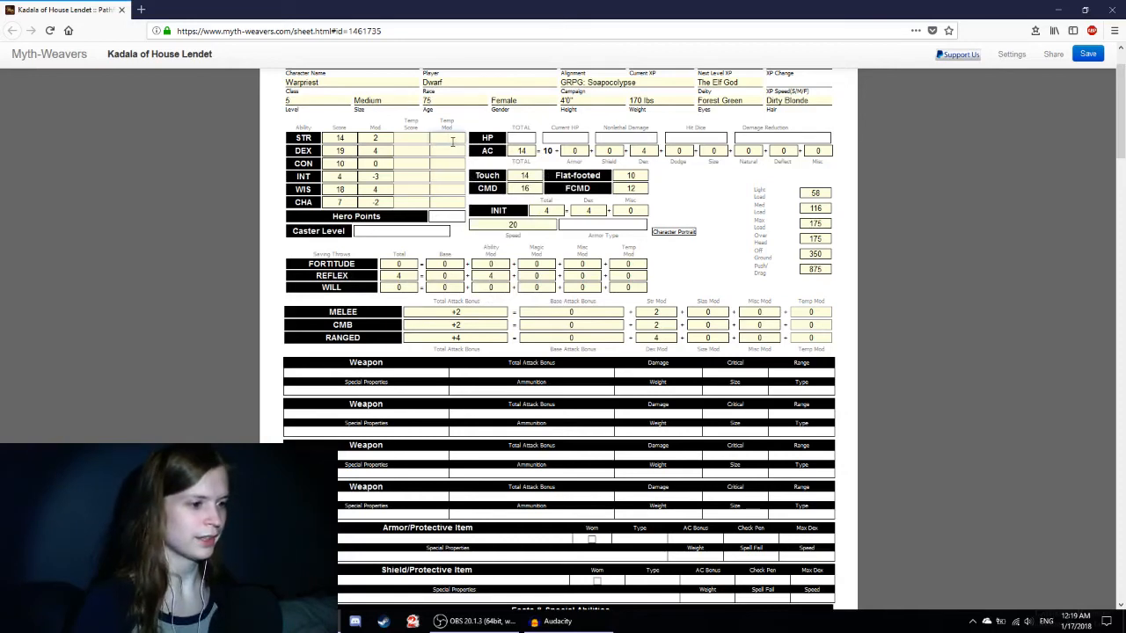
mouse_move(447, 141)
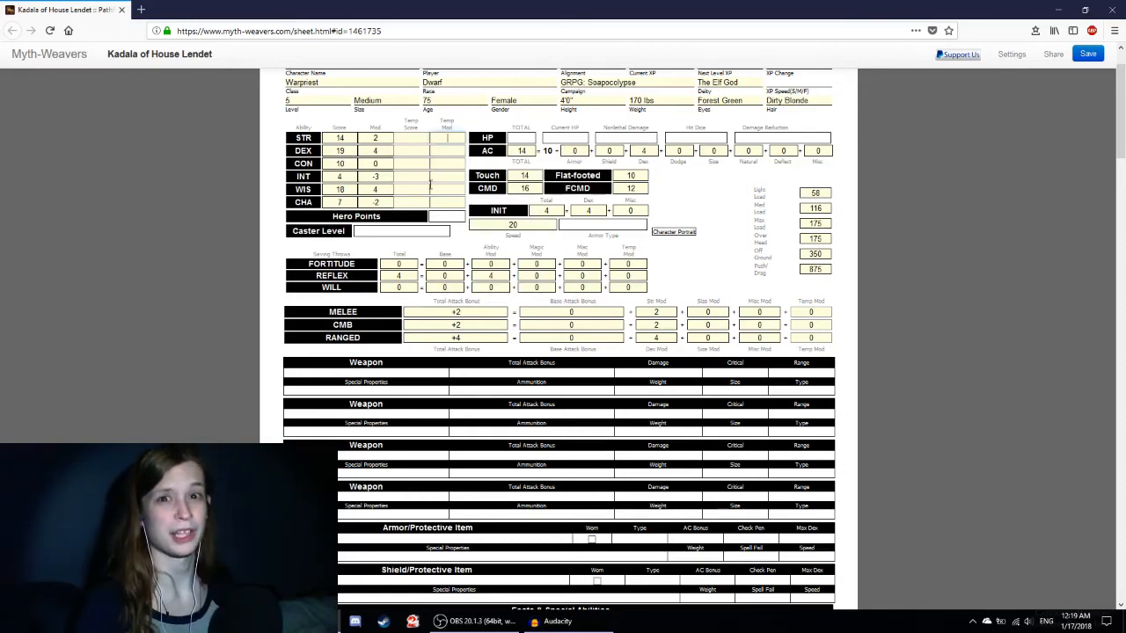
mouse_move(447, 190)
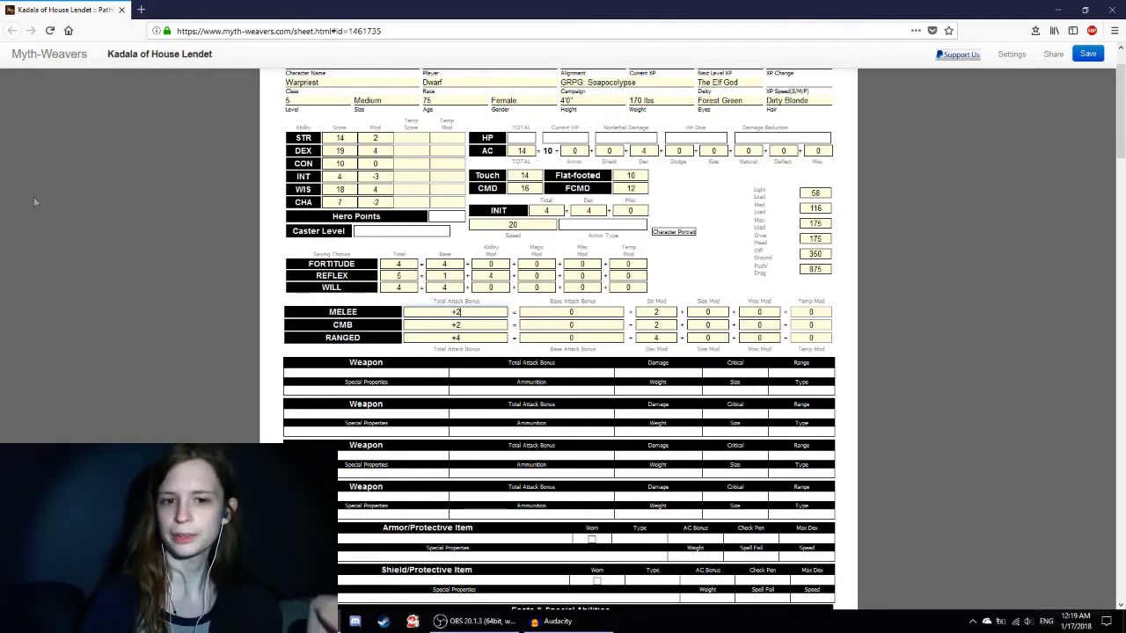
click(571, 312)
text(3)
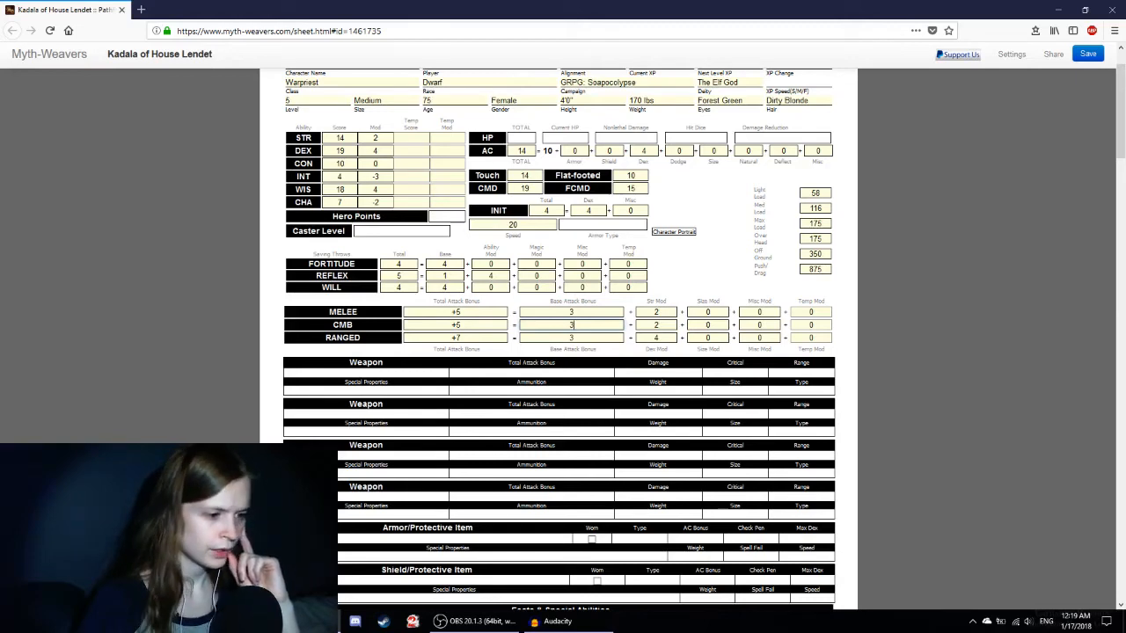
mouse_move(670, 297)
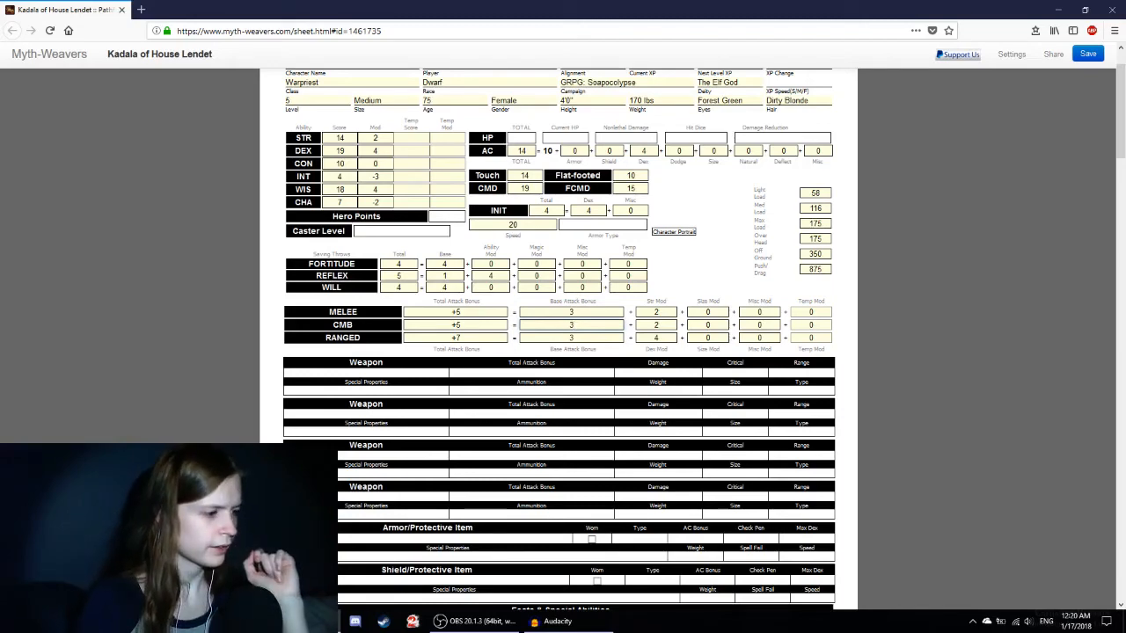
Step: Below Elven Magic, enter 'Prof. with simple, martial weapons, all armor, and shields', fixing a typo
scroll(down, 3)
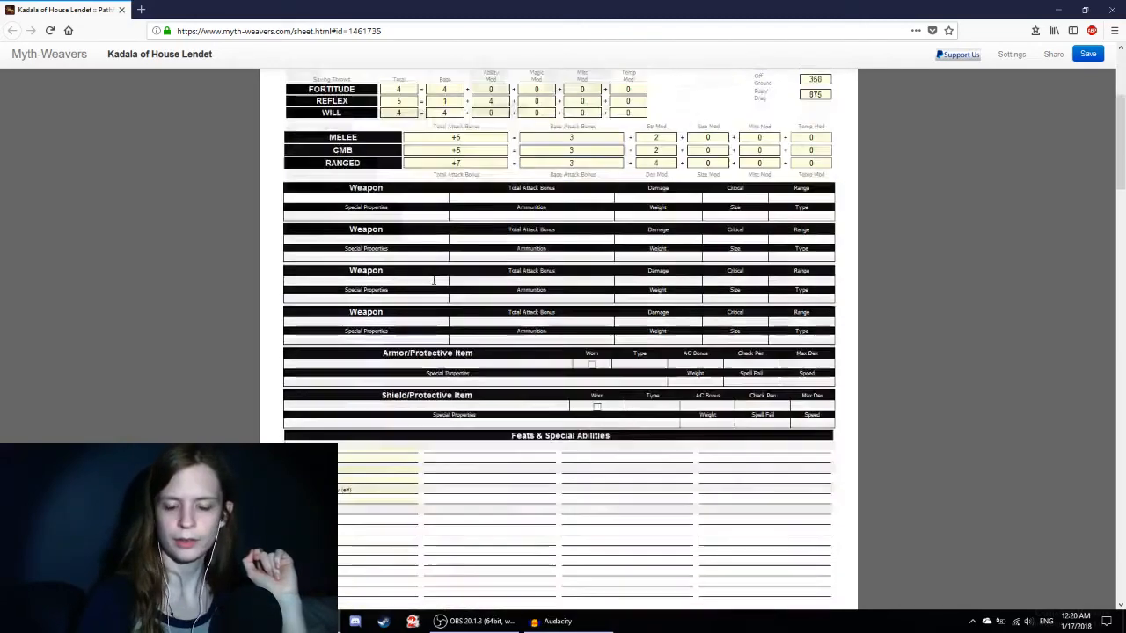
scroll(down, 3)
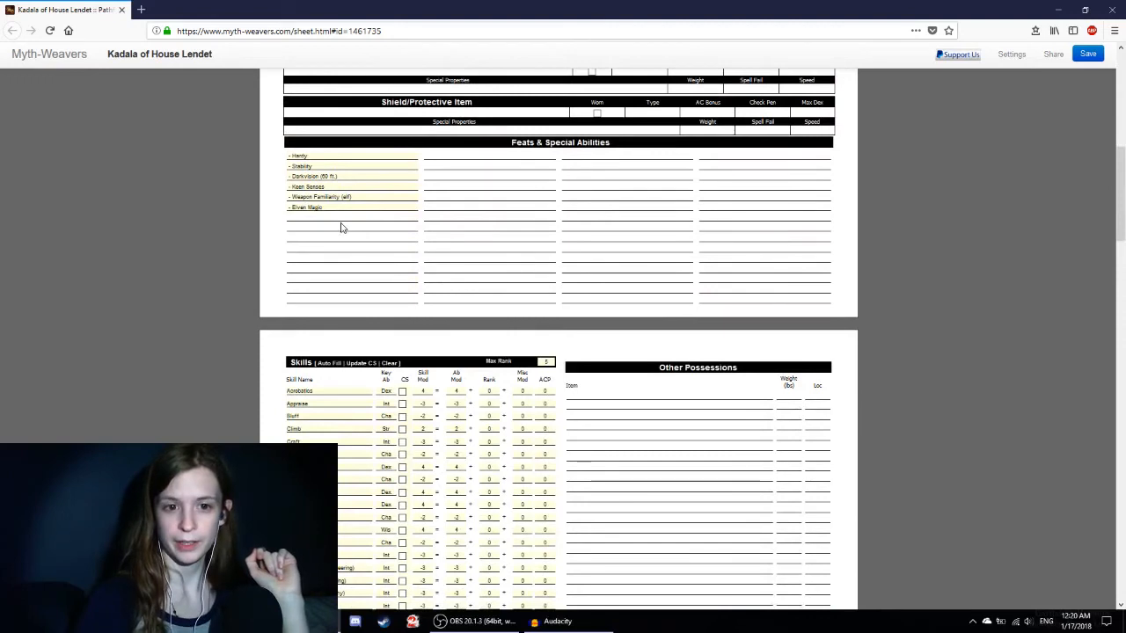
click(351, 226)
text(- Prof. w/)
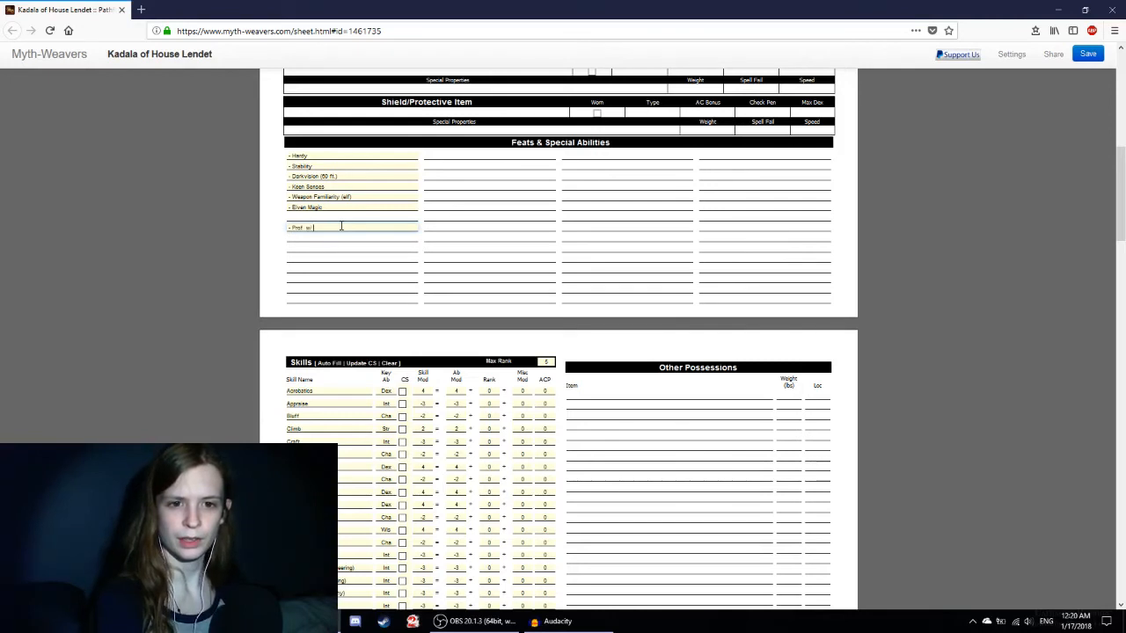
text(ith simple and martial mi)
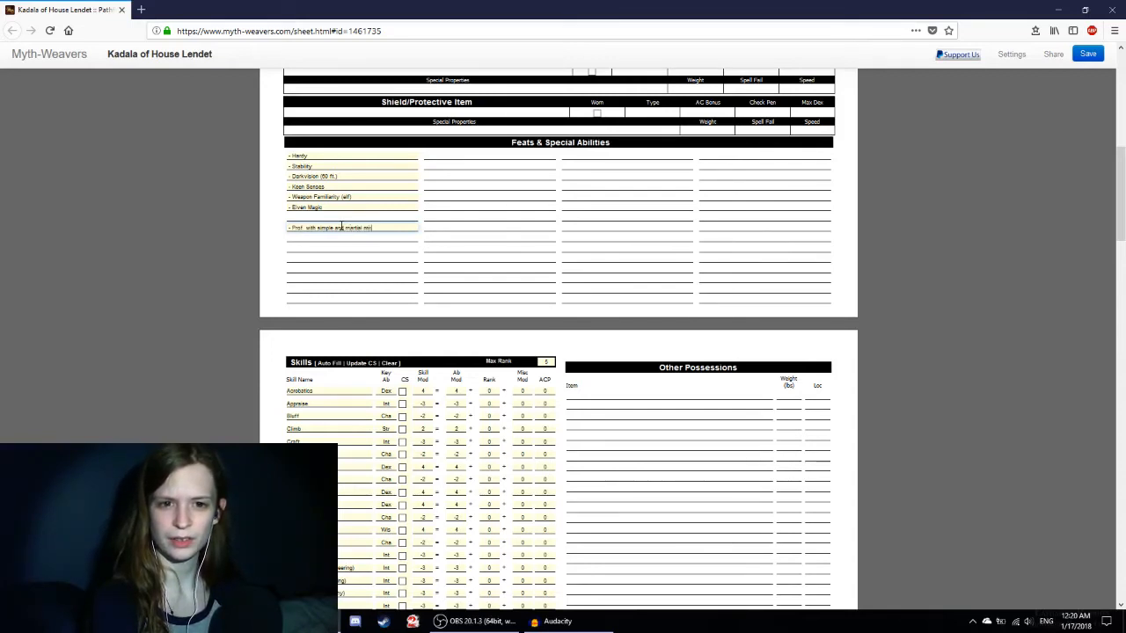
key(Backspace)
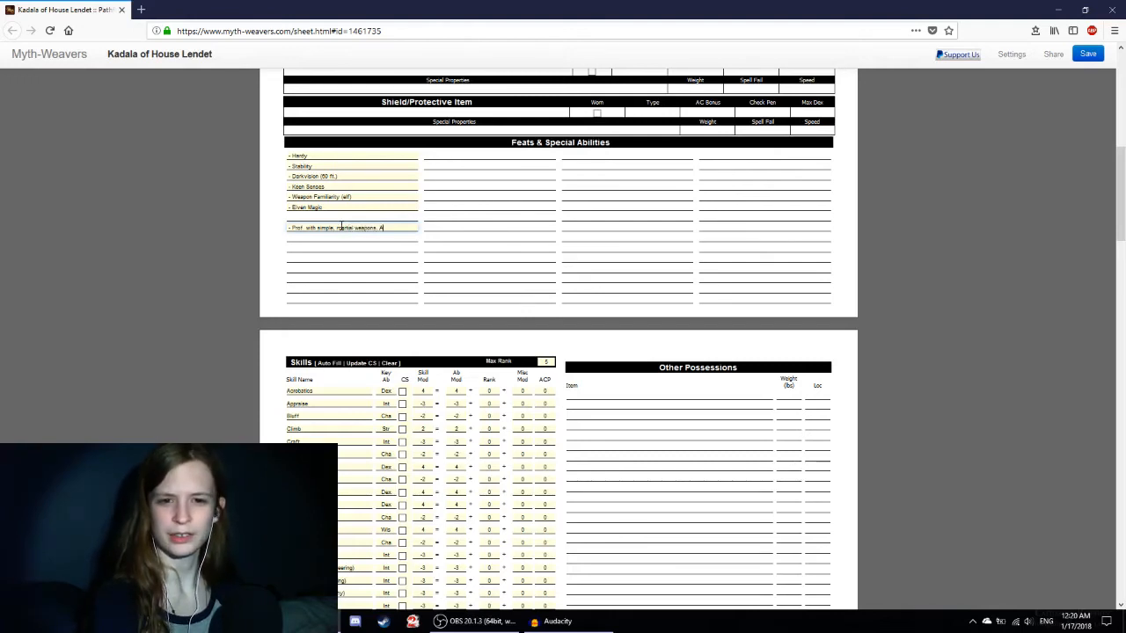
text(ll armor)
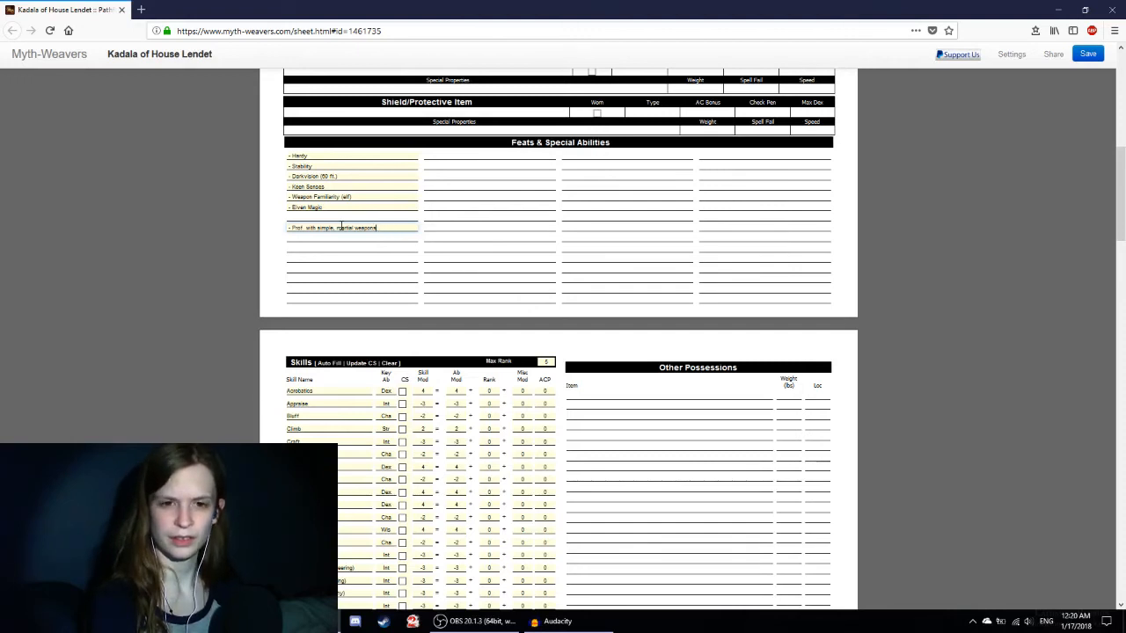
text(, all arm)
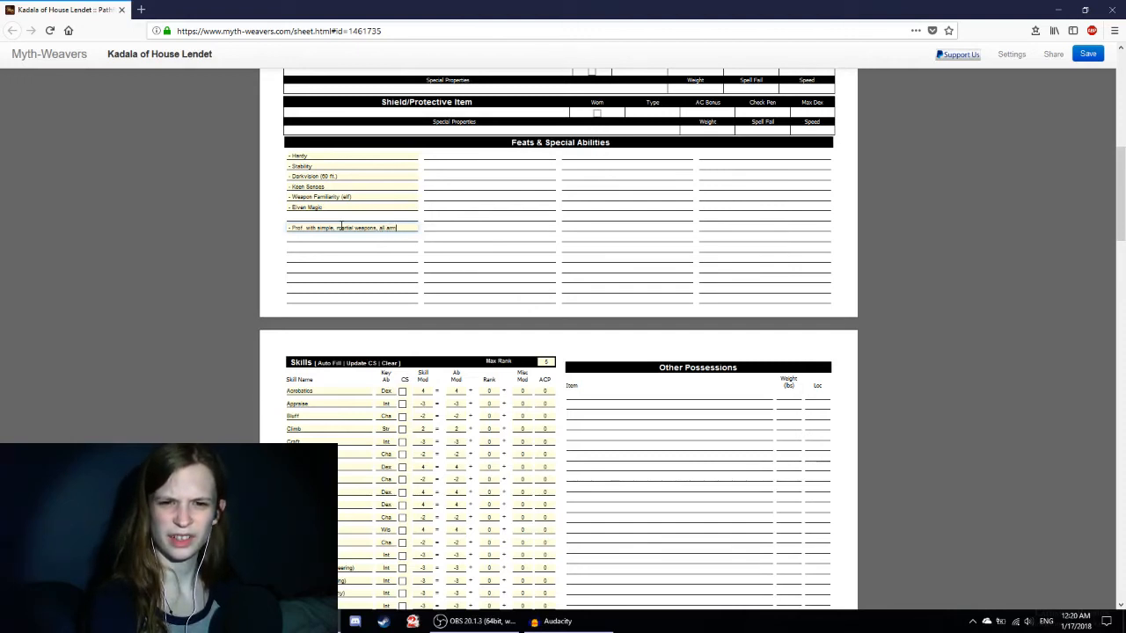
text(, and shie)
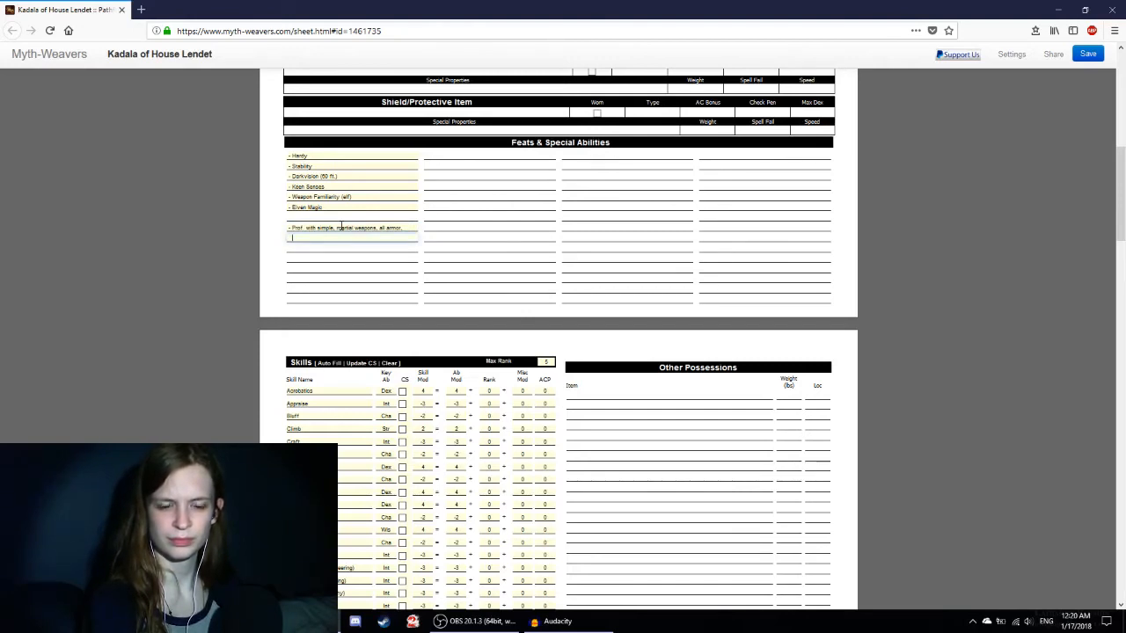
text(and shields)
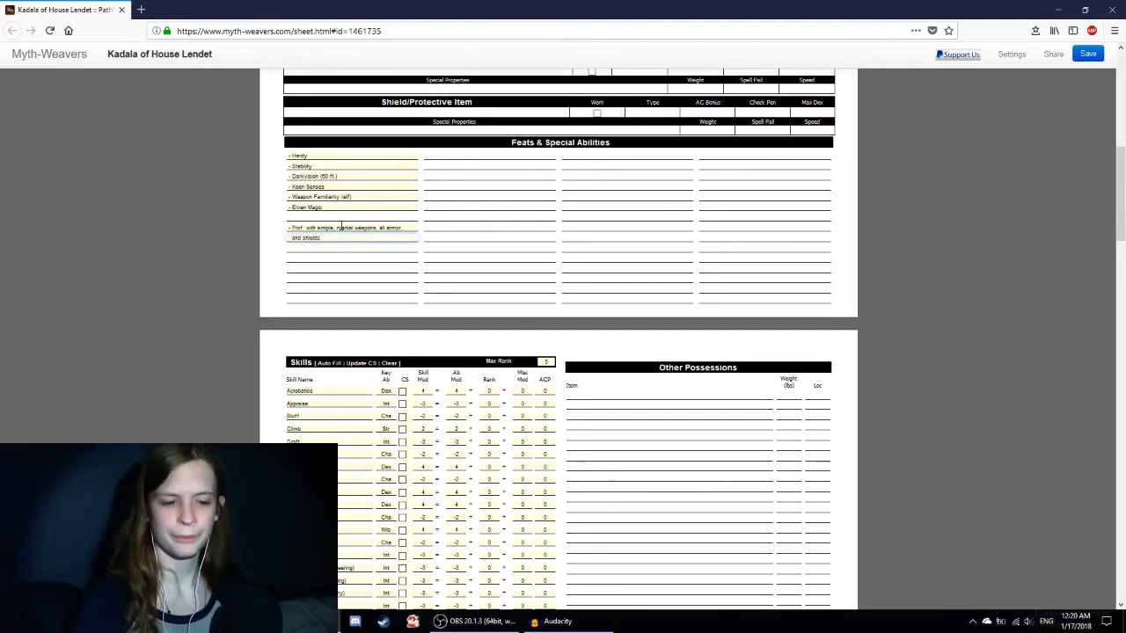
click(352, 248)
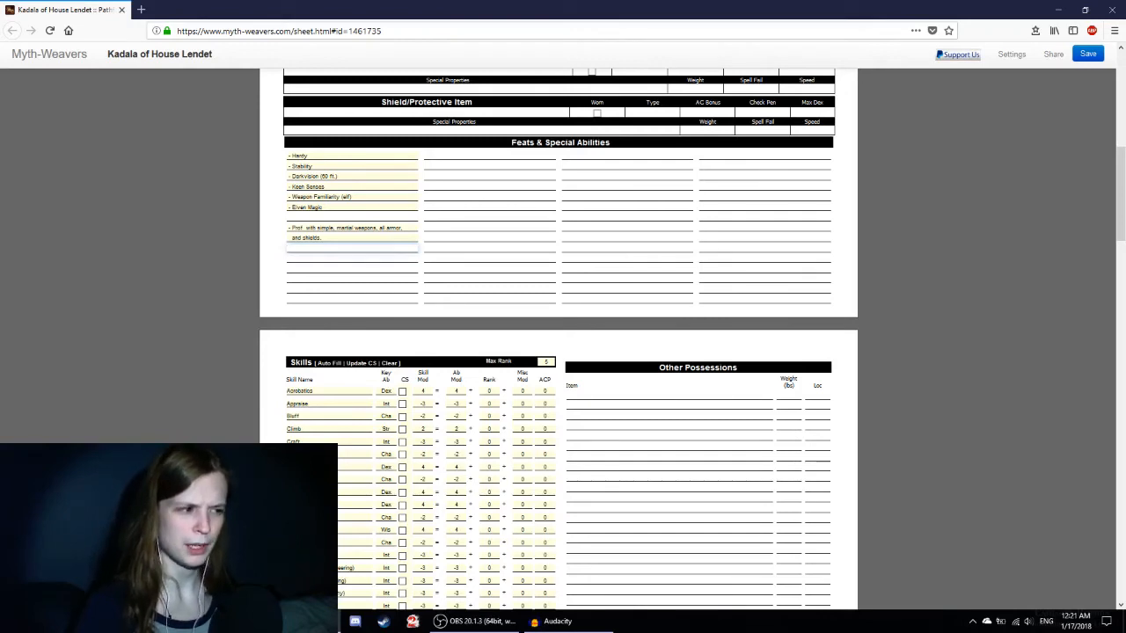
click(352, 248)
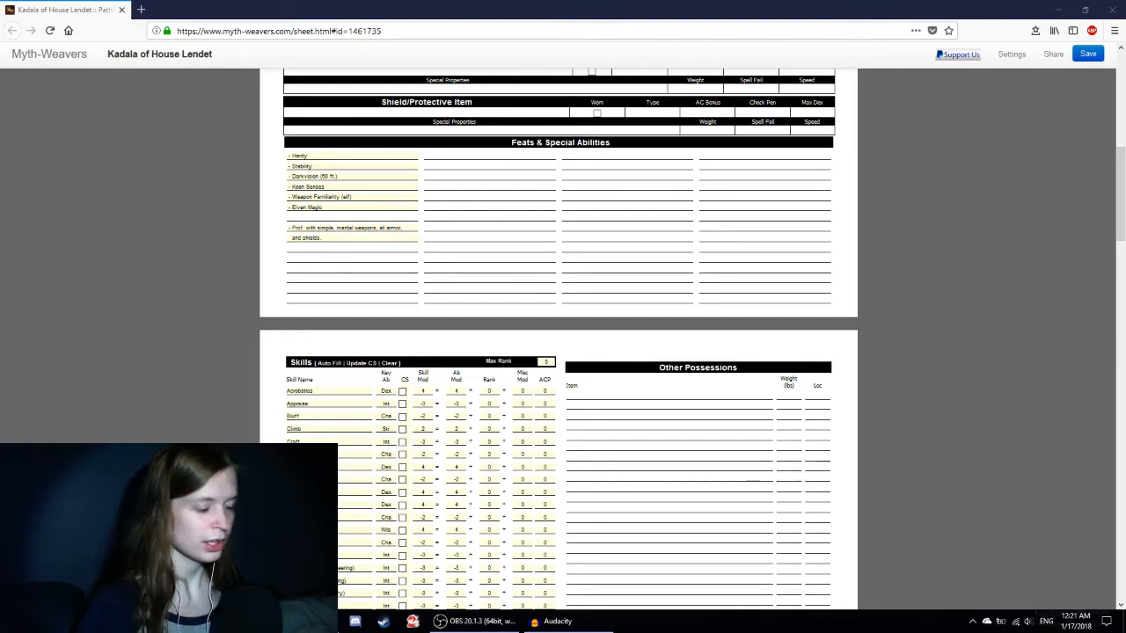
Step: Add '- Aura (good, chaotic)' below the proficiency line and start a new line beneath it
click(352, 249)
text(- Aura)
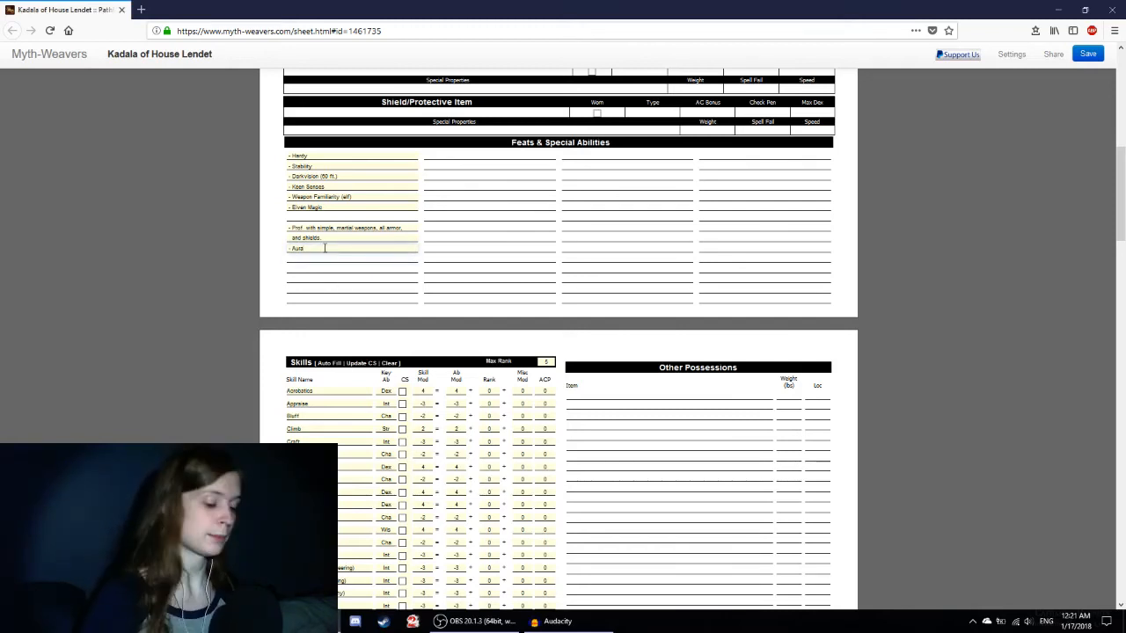
text((good))
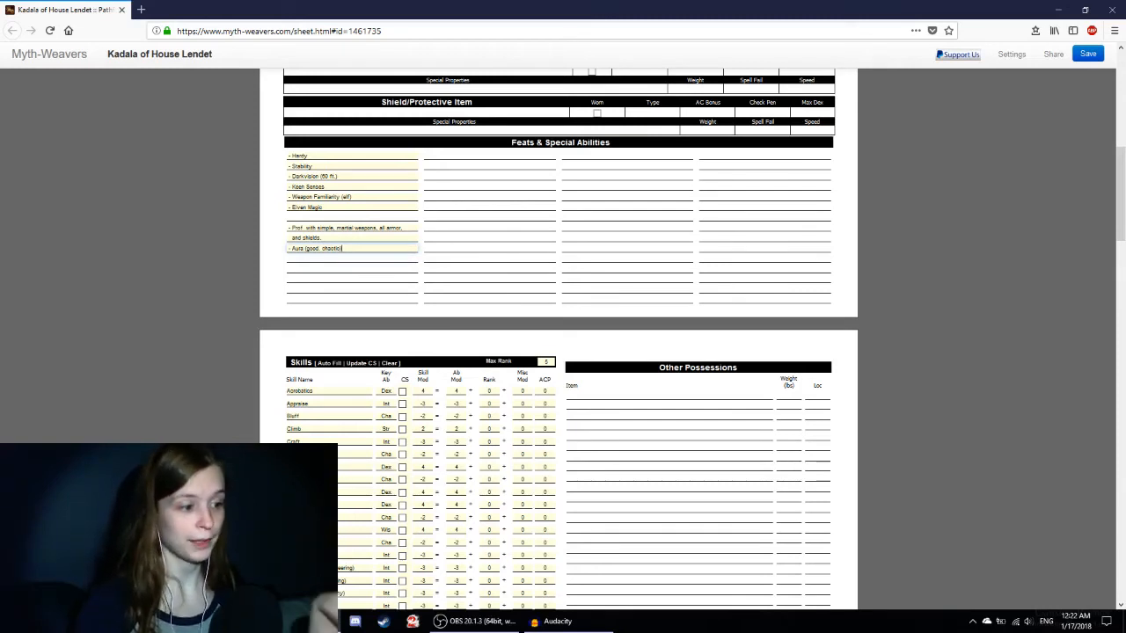
click(352, 258)
text(- Blessings )
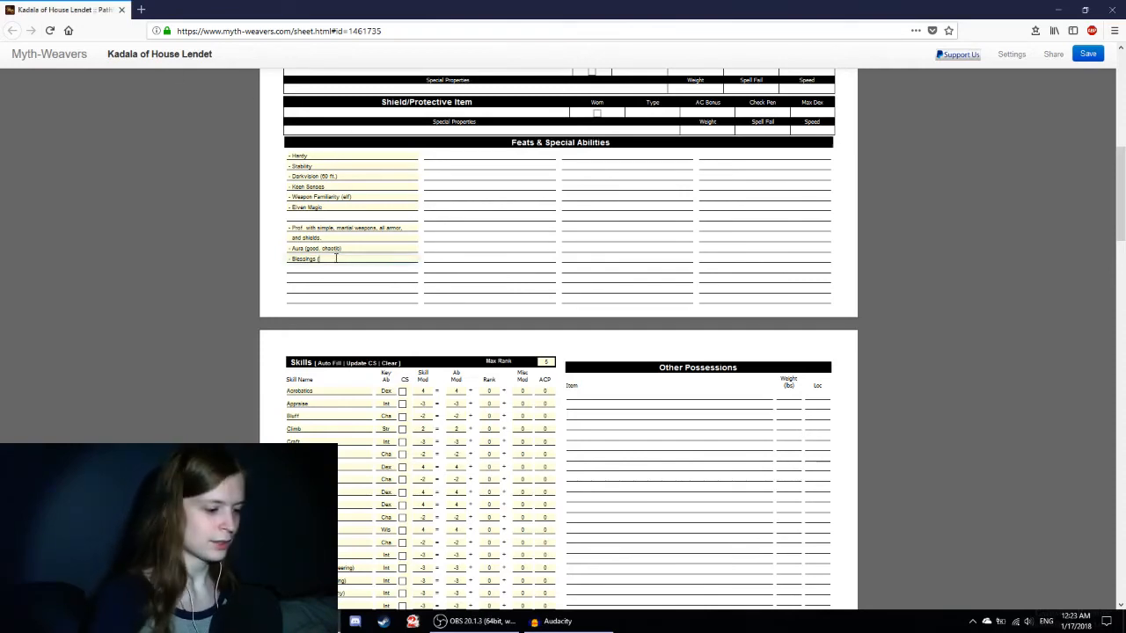
Step: Type 'liberation, luck)' to close the Blessings line
text((liberation))
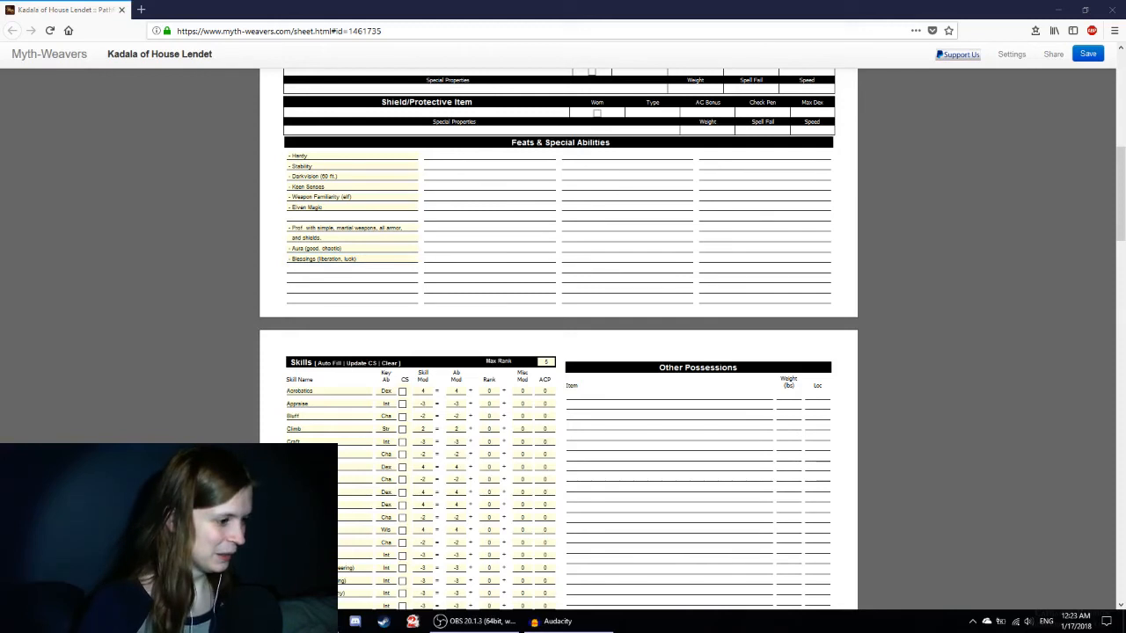
mouse_move(272, 306)
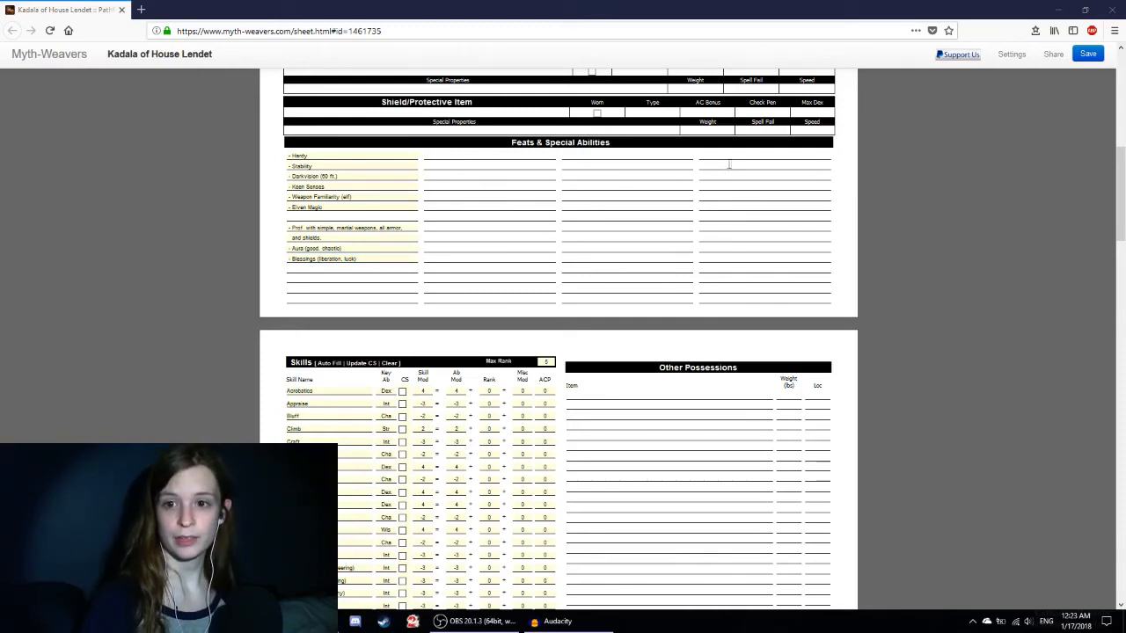
Step: Type '- Weapon' on the first line of the fourth feats column (Feat21)
click(764, 155)
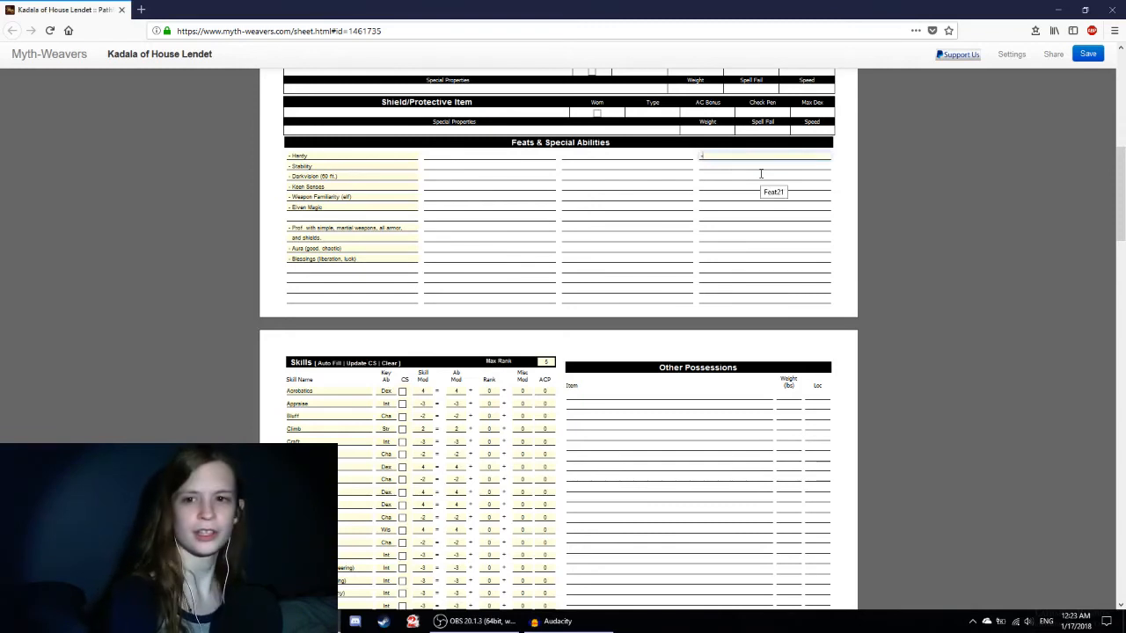
text(- Weapon Focus (longbow)
click(352, 279)
text(- Fervor)
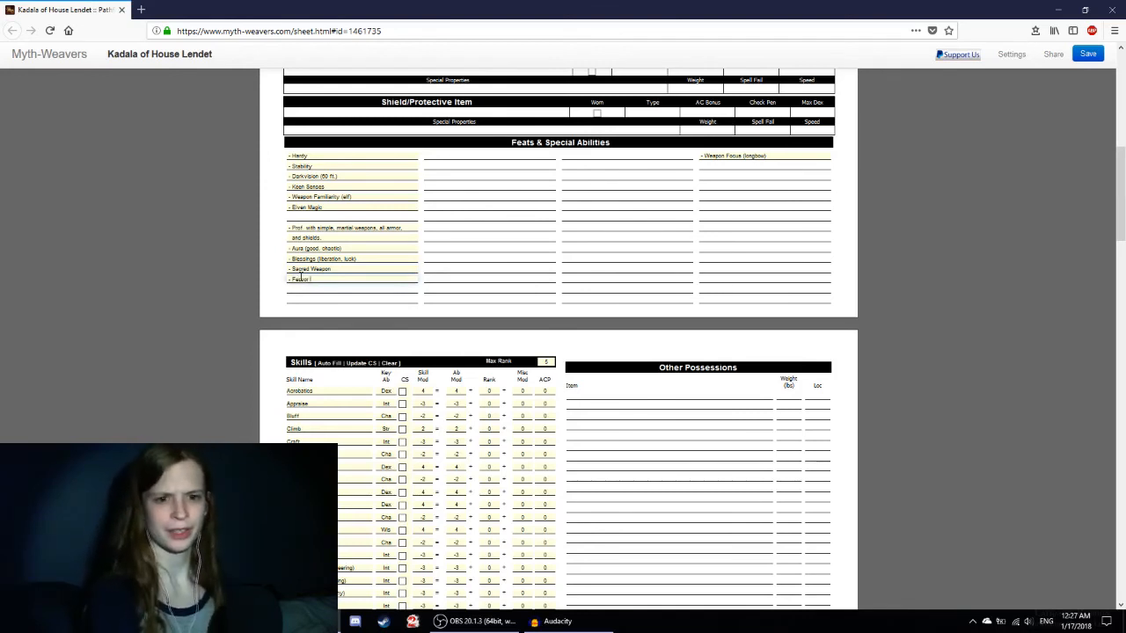
Step: Type '(2d6)' to finish the Fervor entry below Sacred Weapon
text((2d6)
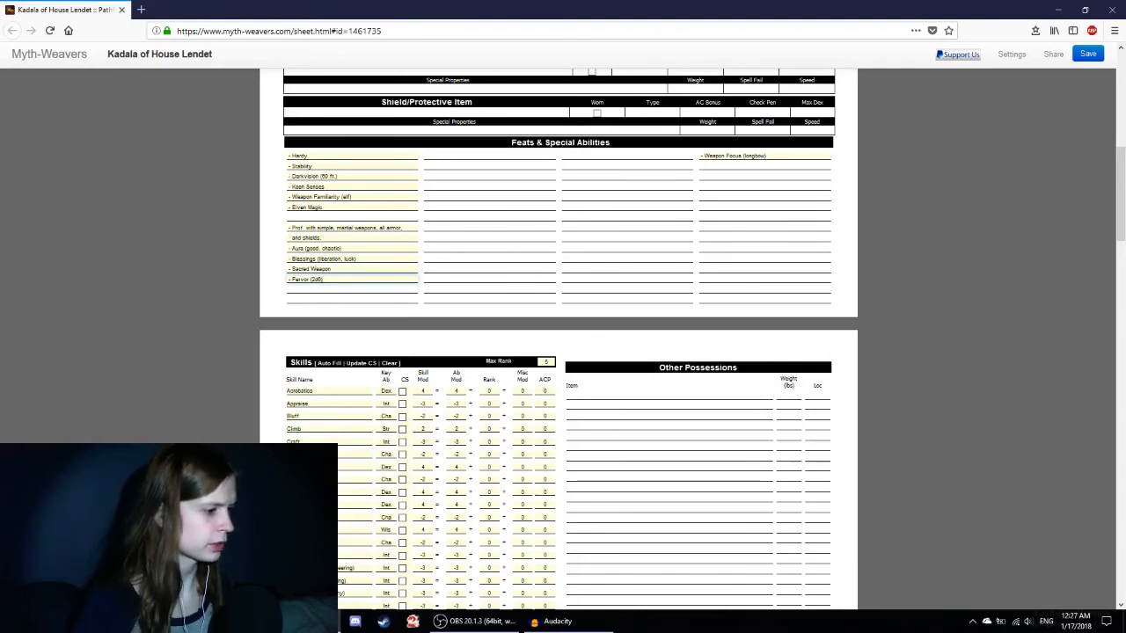
click(352, 290)
text(- Channel Energy (Su))
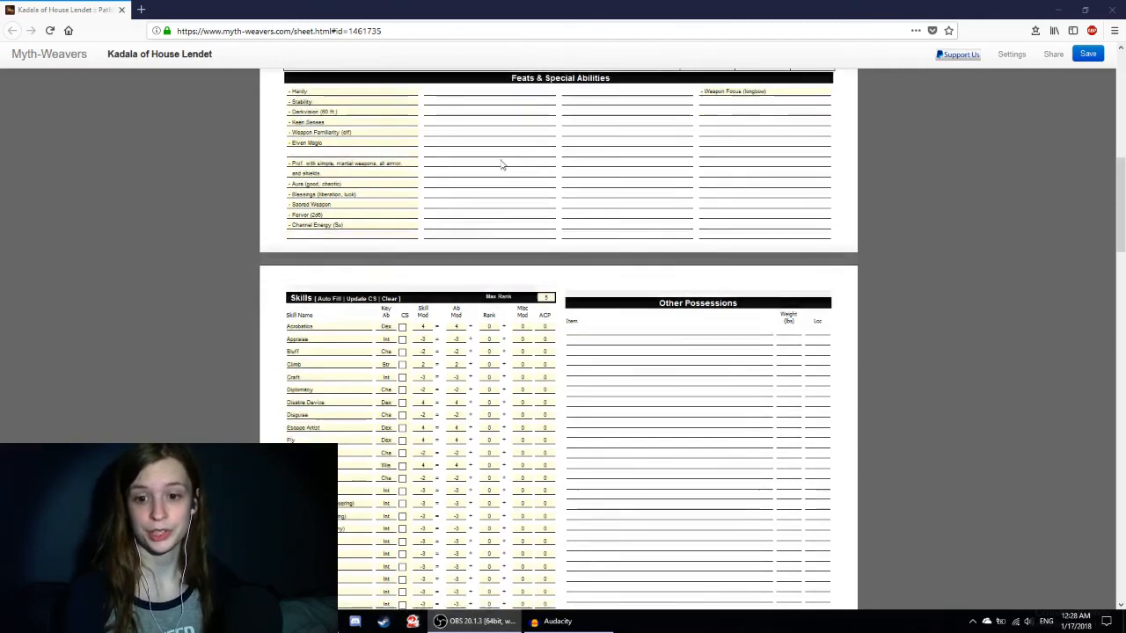
scroll(up, 3)
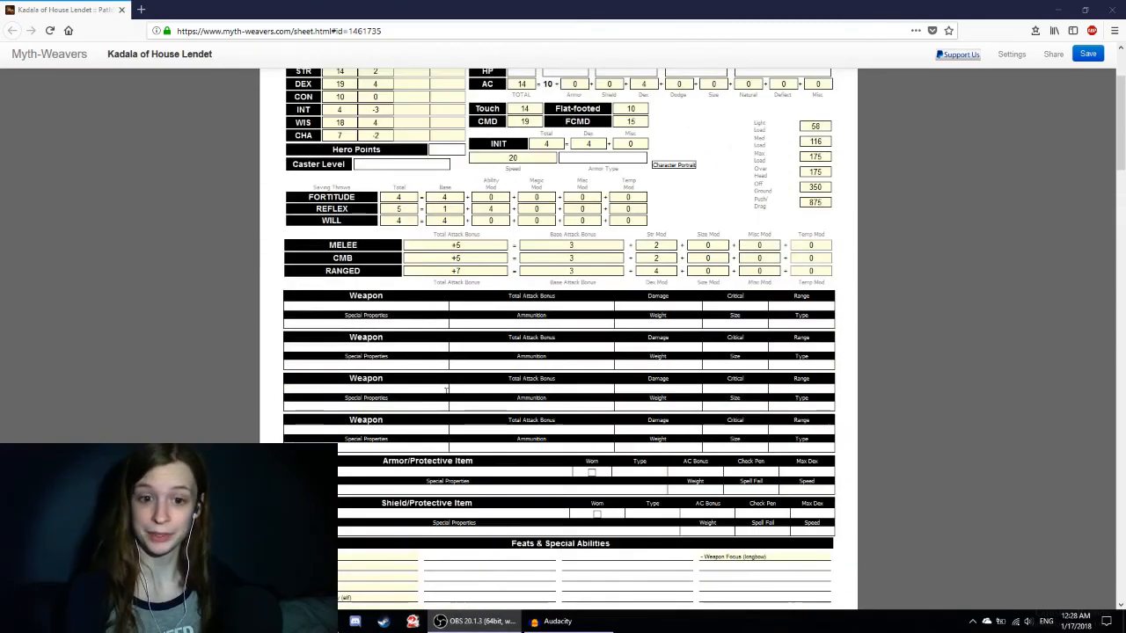
scroll(up, 3)
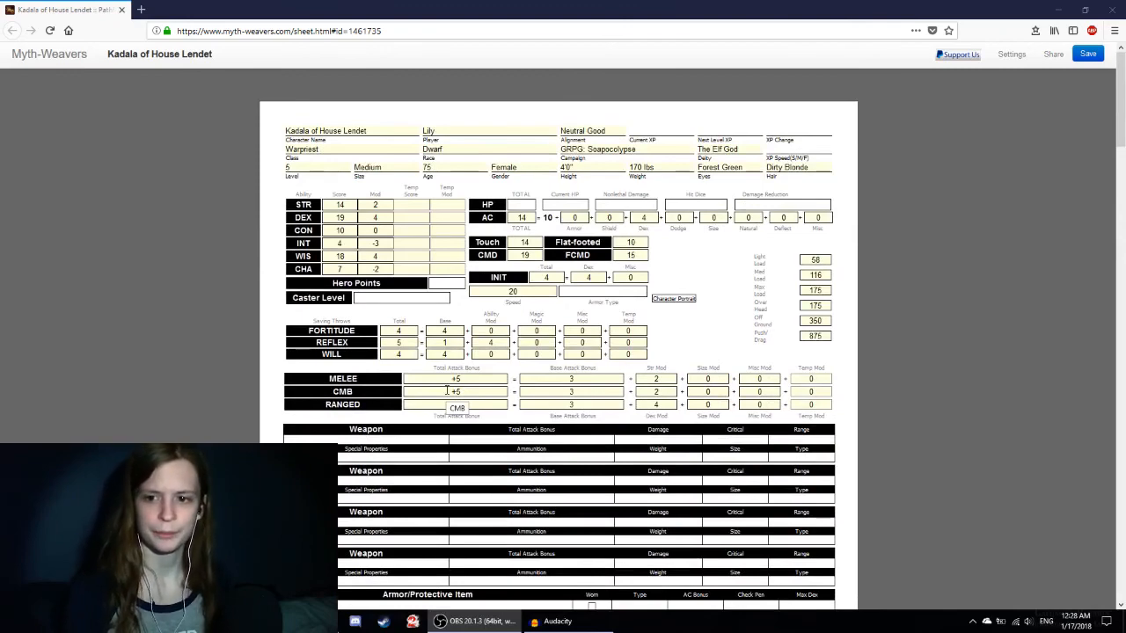
Step: Scroll down to the Feats & Special Abilities section
scroll(down, 3)
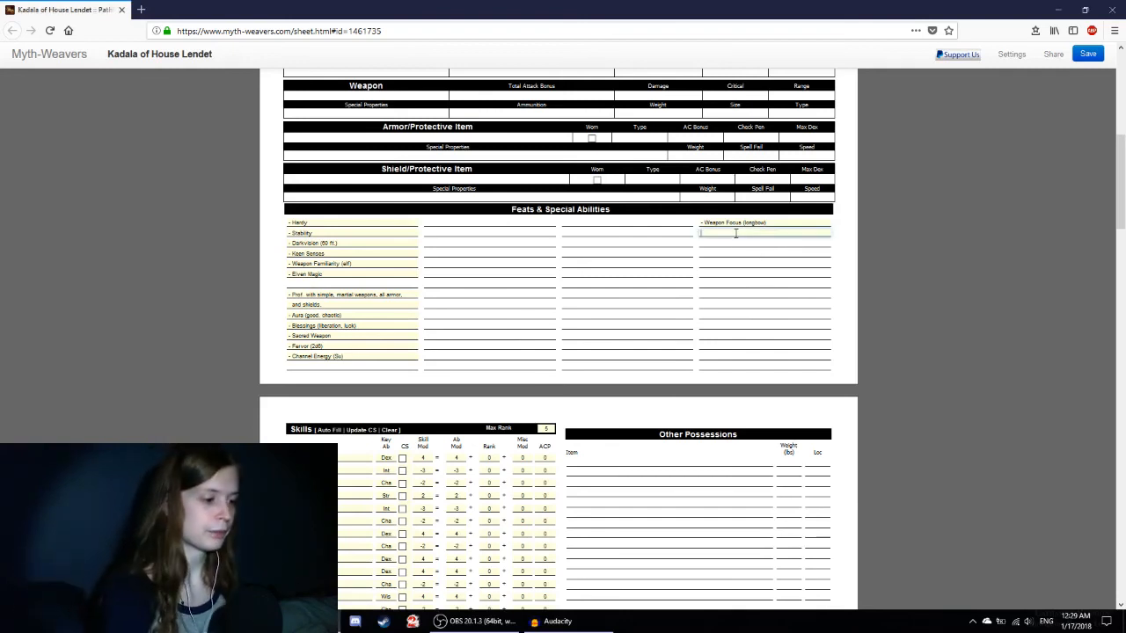
Step: List Rapid Shot, Point Blank Shot and Precise Shot on successive lines under Weapon Focus
text(Rapid)
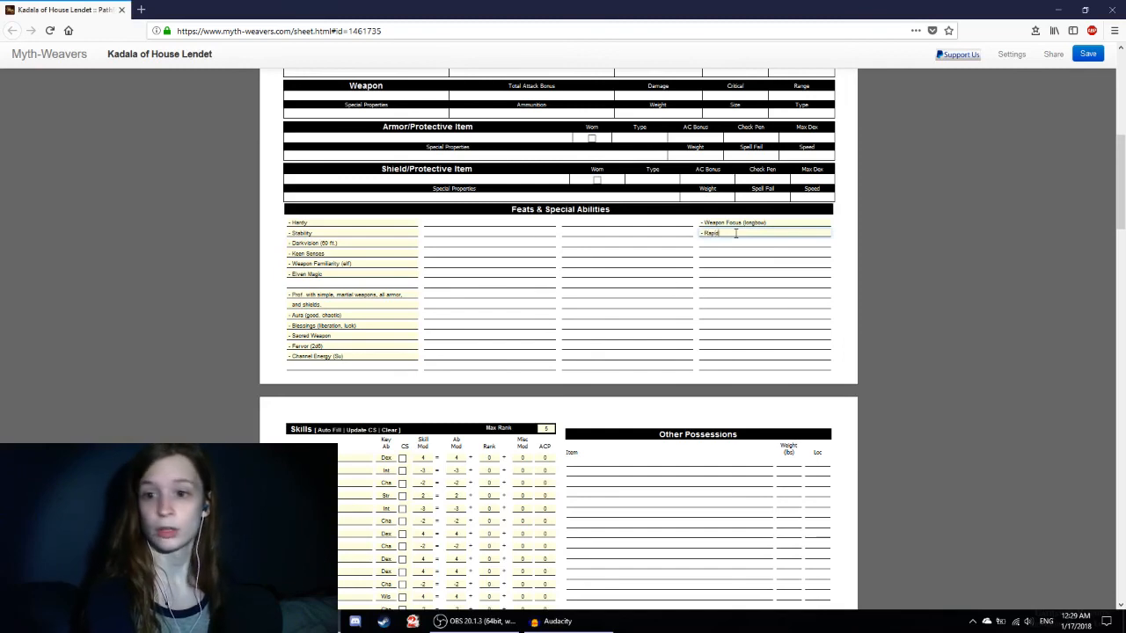
text(Shot)
click(765, 243)
text(-)
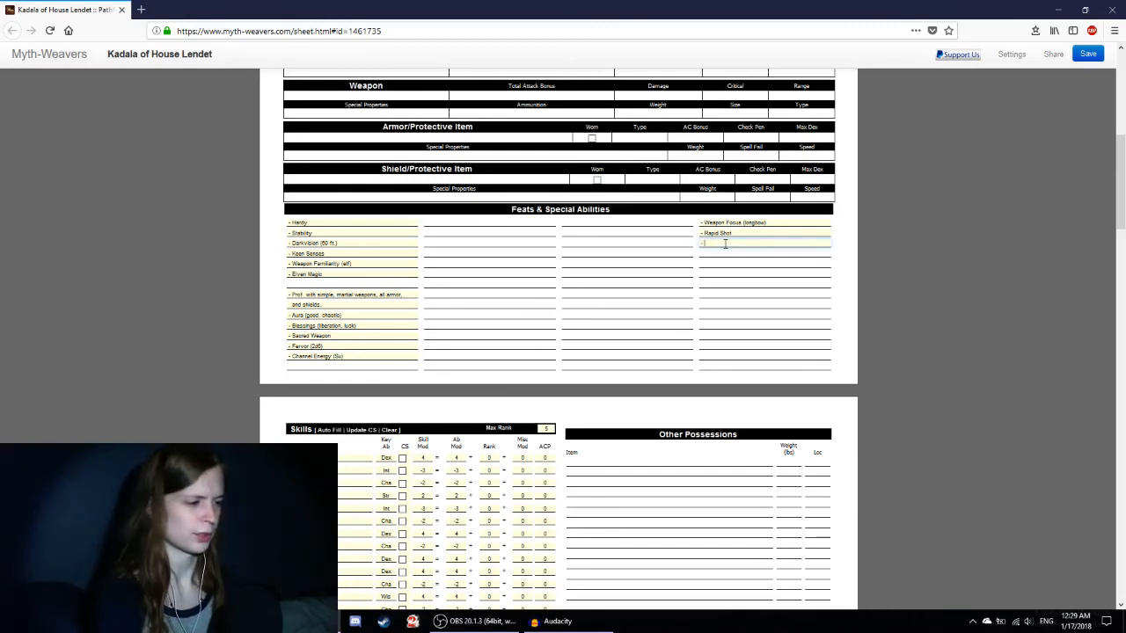
text(P)
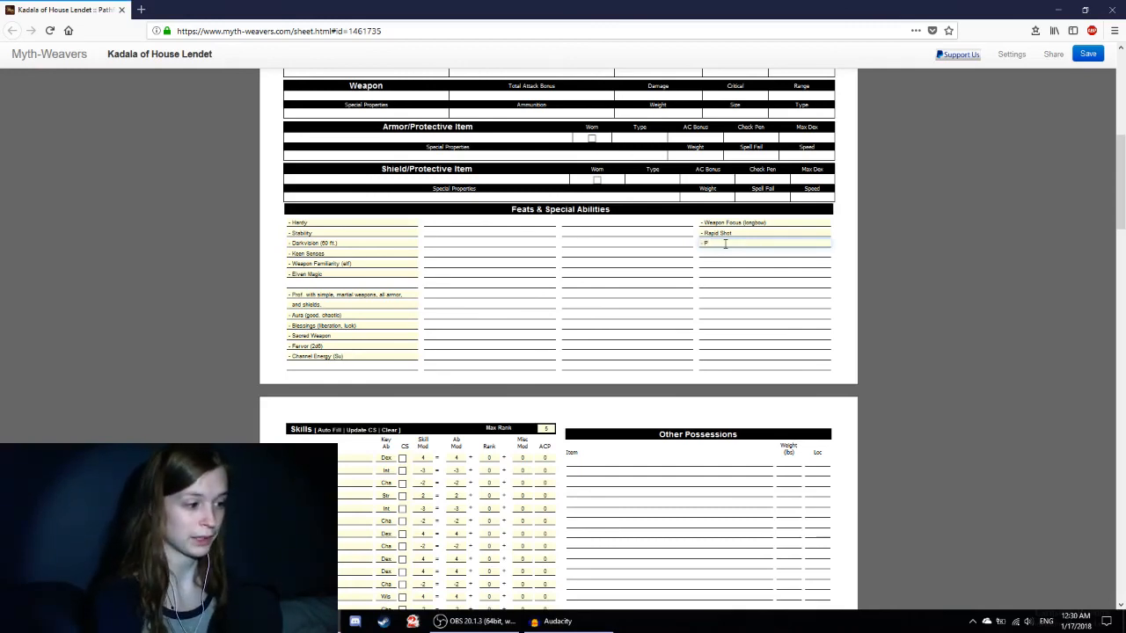
text(Point Blank Shot)
click(765, 253)
text(-)
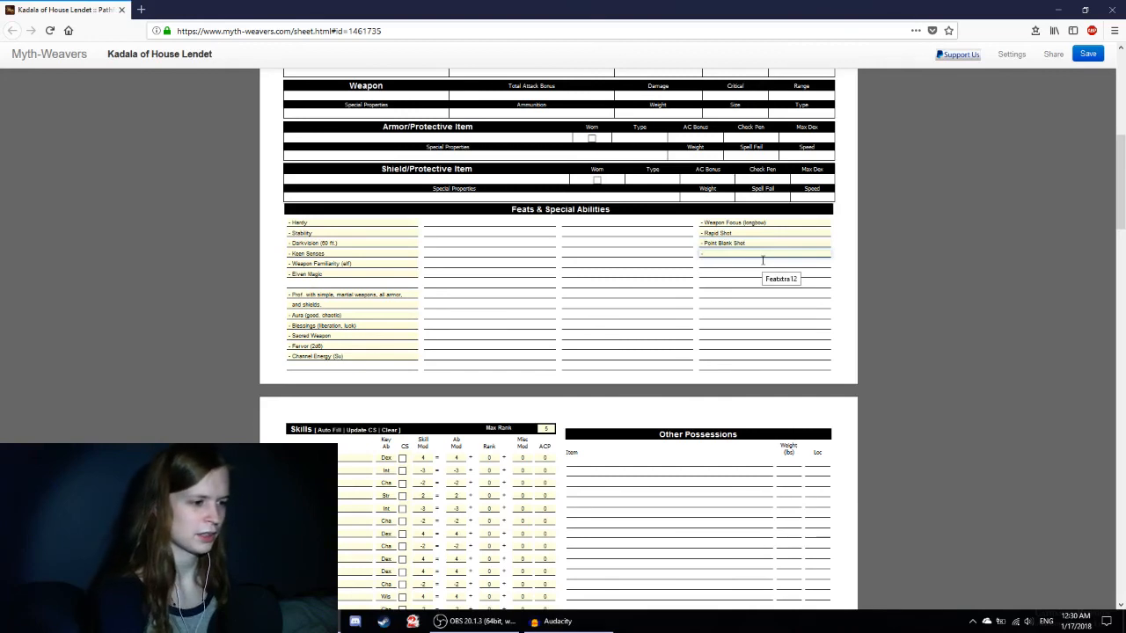
text(Precise Shot)
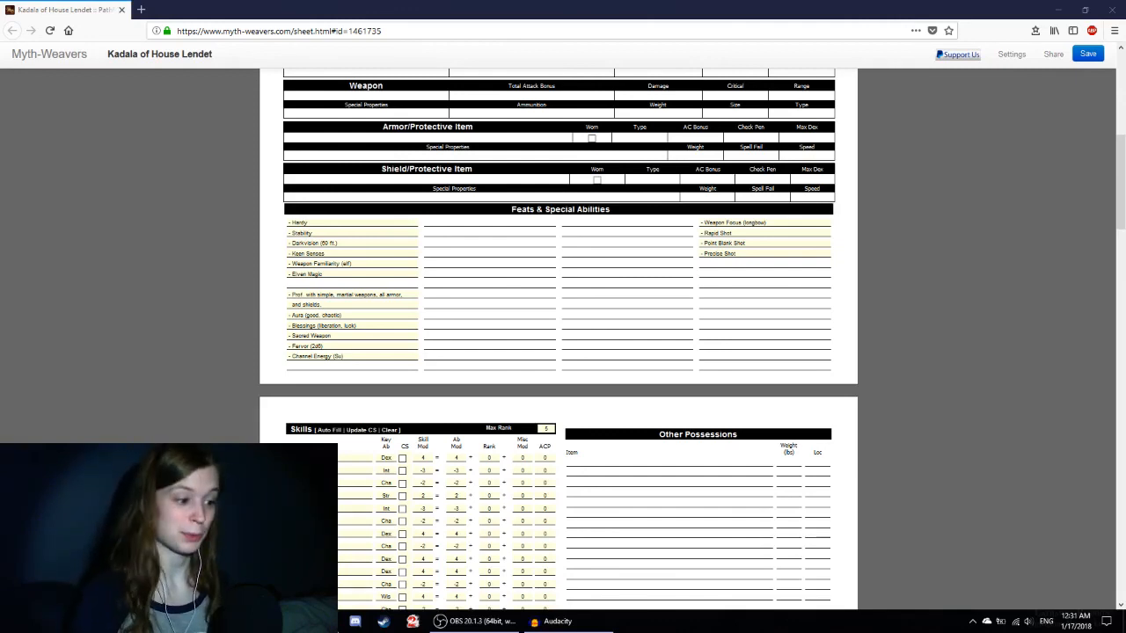
mouse_move(694, 359)
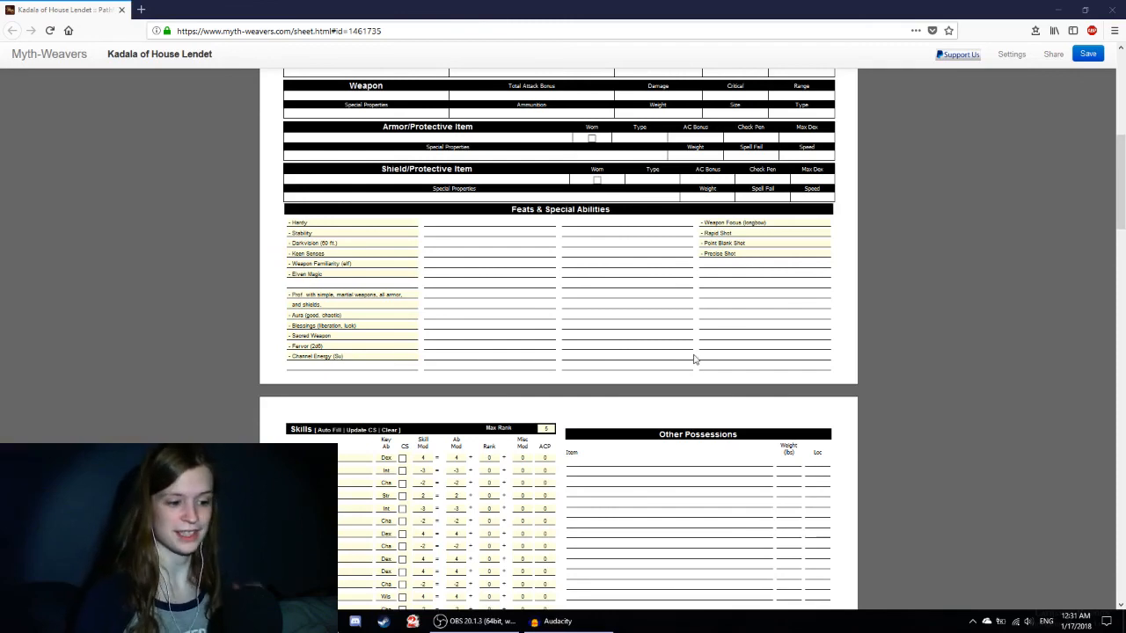
mouse_move(692, 341)
text(- Dodge)
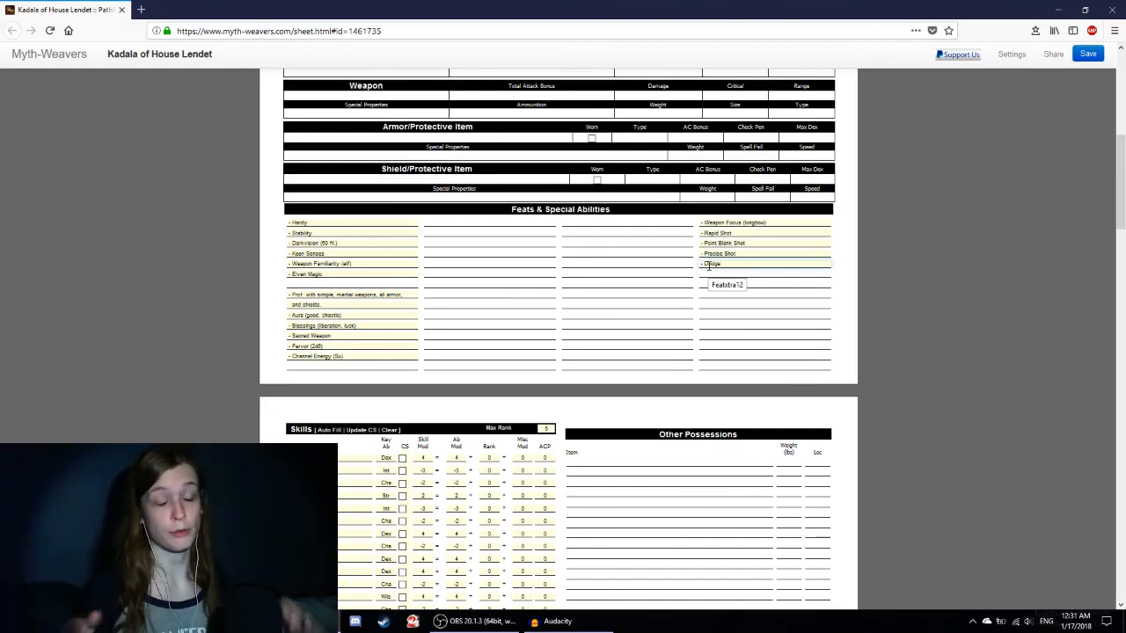
Step: Scroll up to the AC fields, then back down to the feats column
scroll(up, 3)
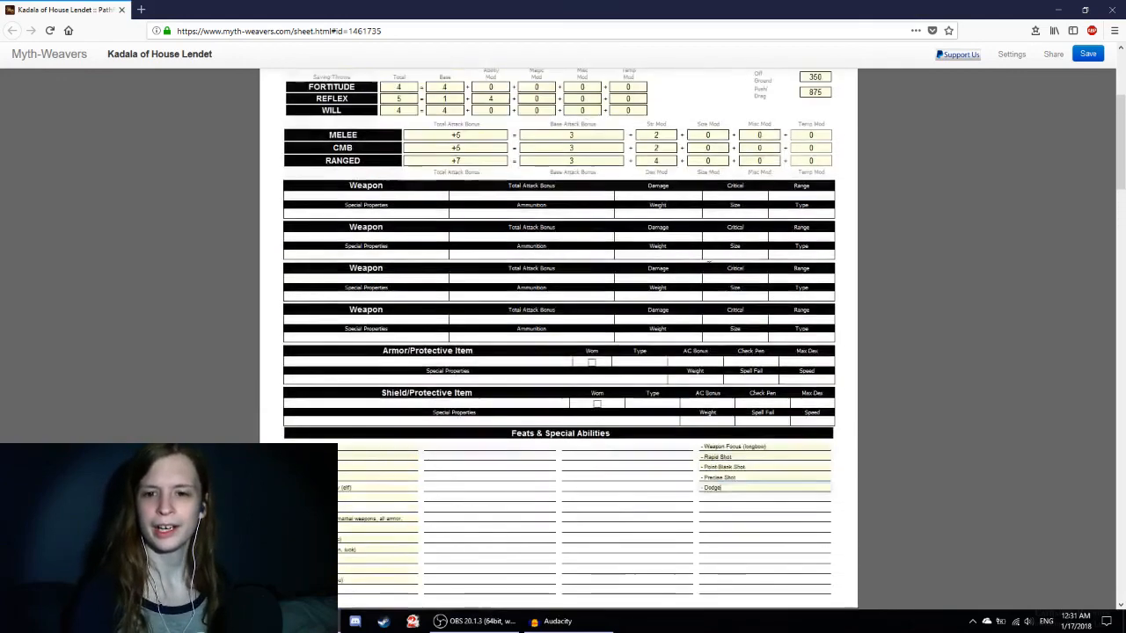
scroll(up, 3)
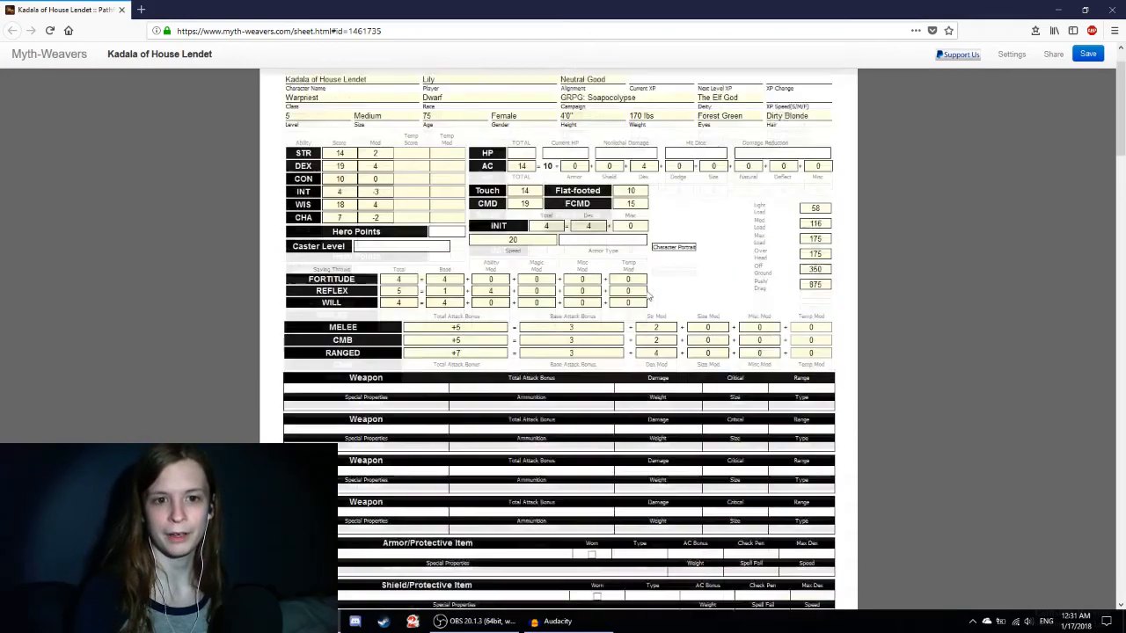
scroll(up, 3)
text(1)
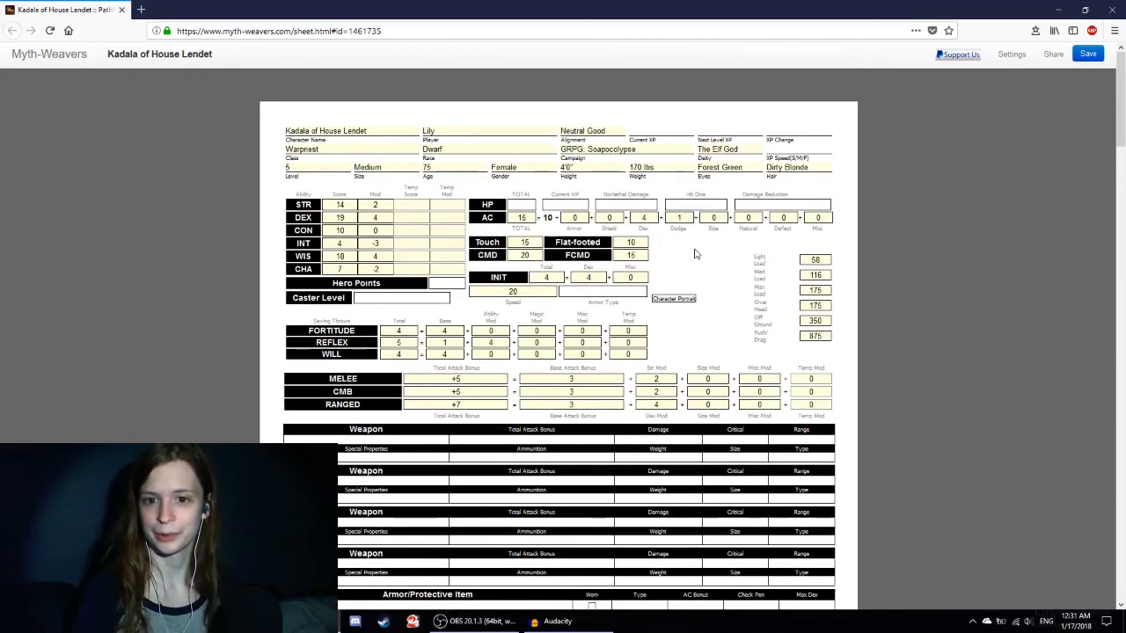
scroll(down, 3)
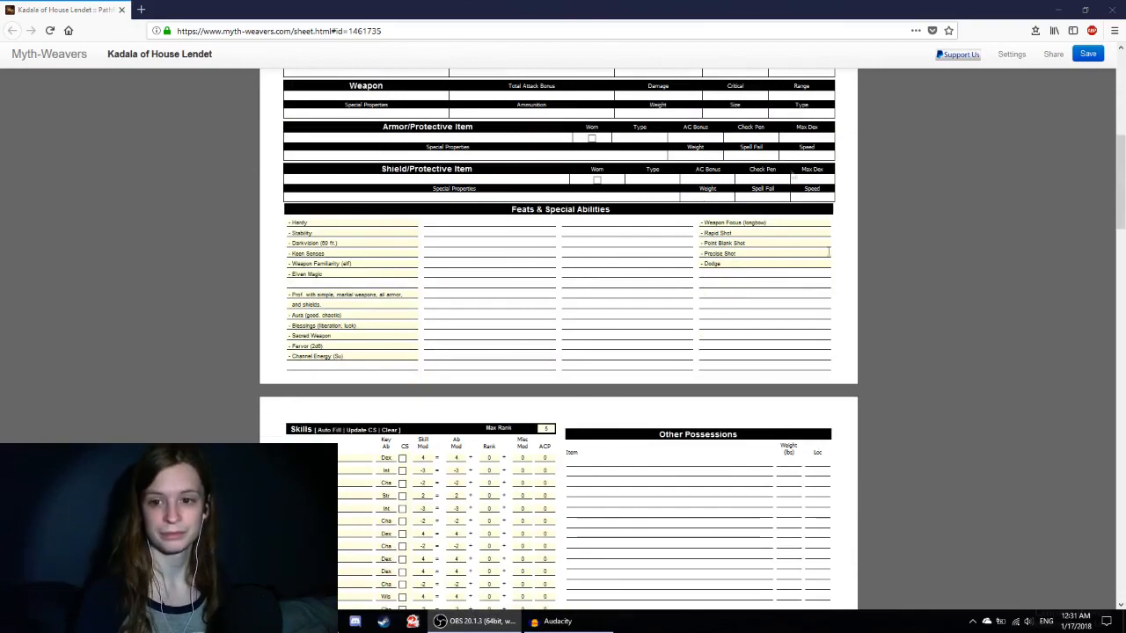
scroll(up, 3)
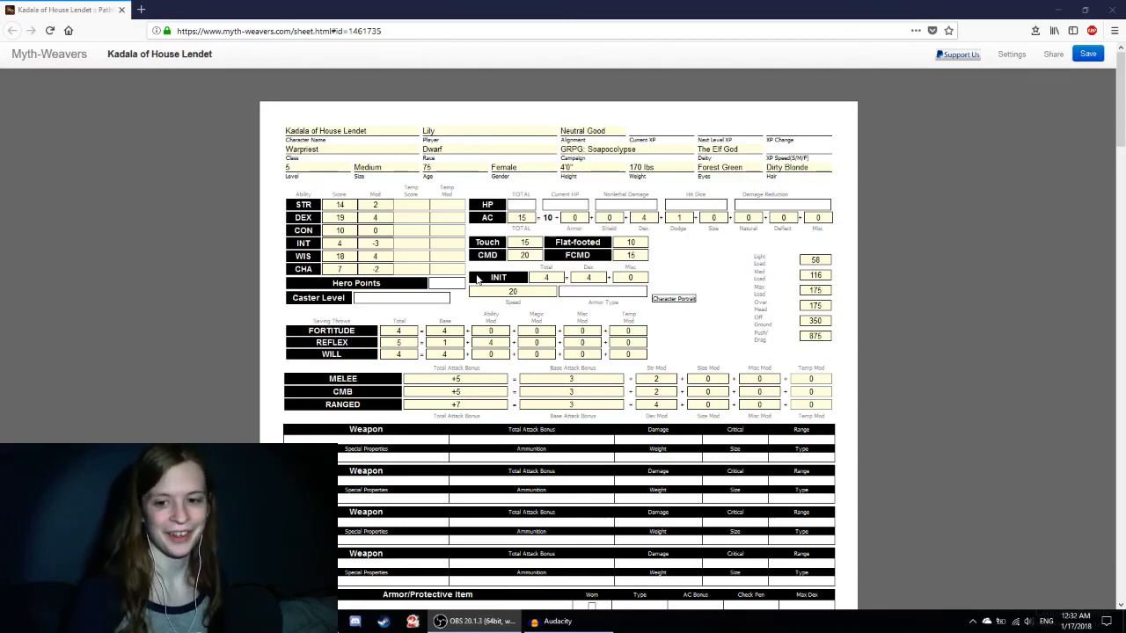
scroll(down, 3)
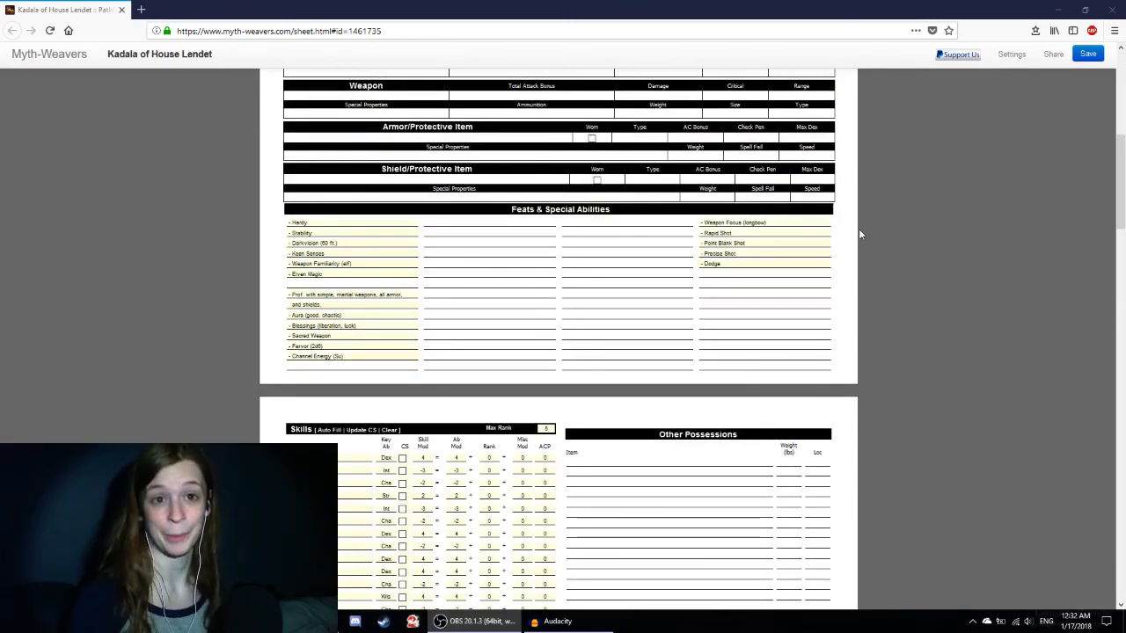